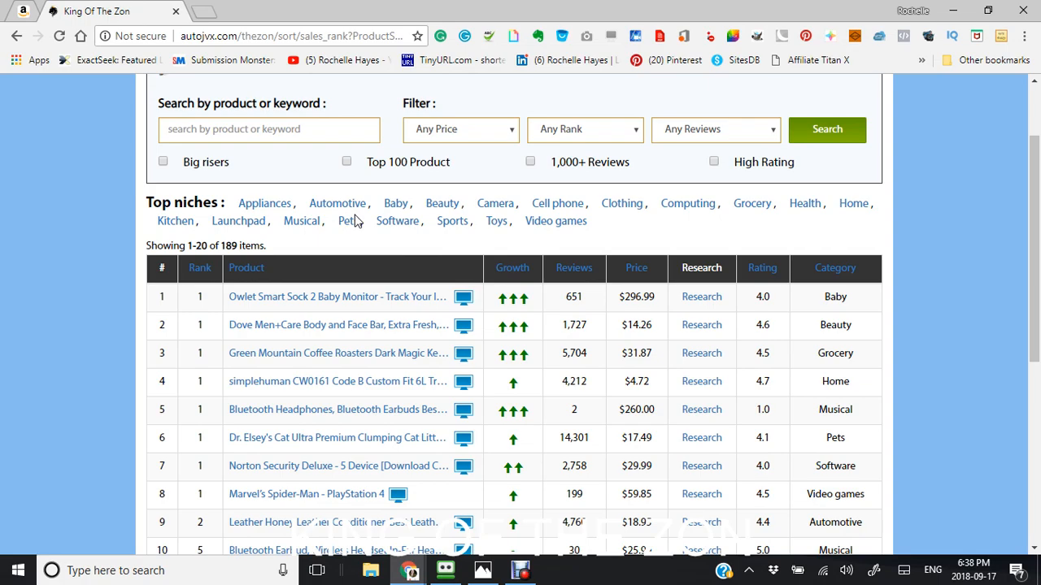
pyautogui.moveTo(337, 204)
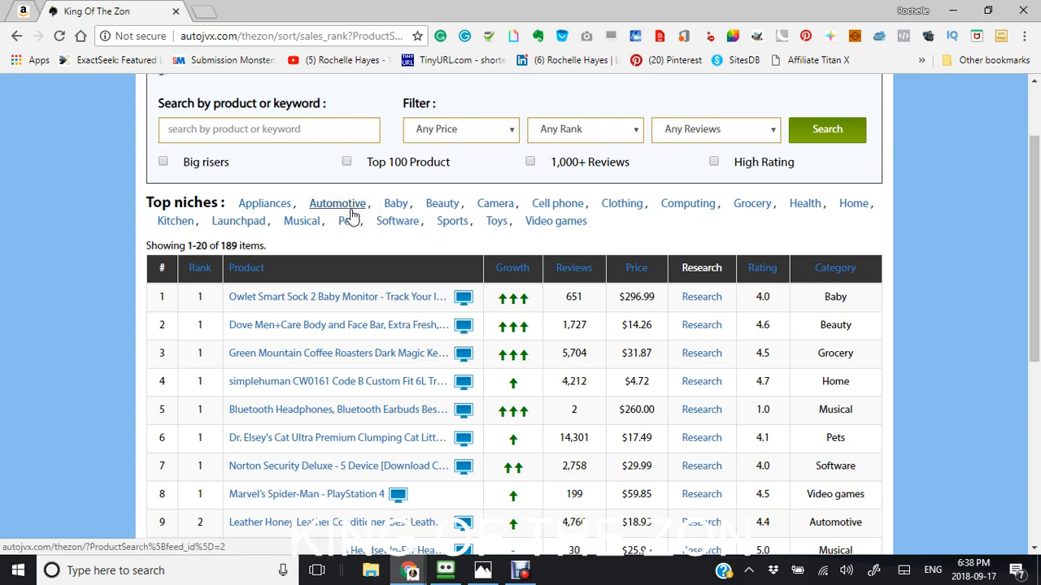
pyautogui.moveTo(350, 214)
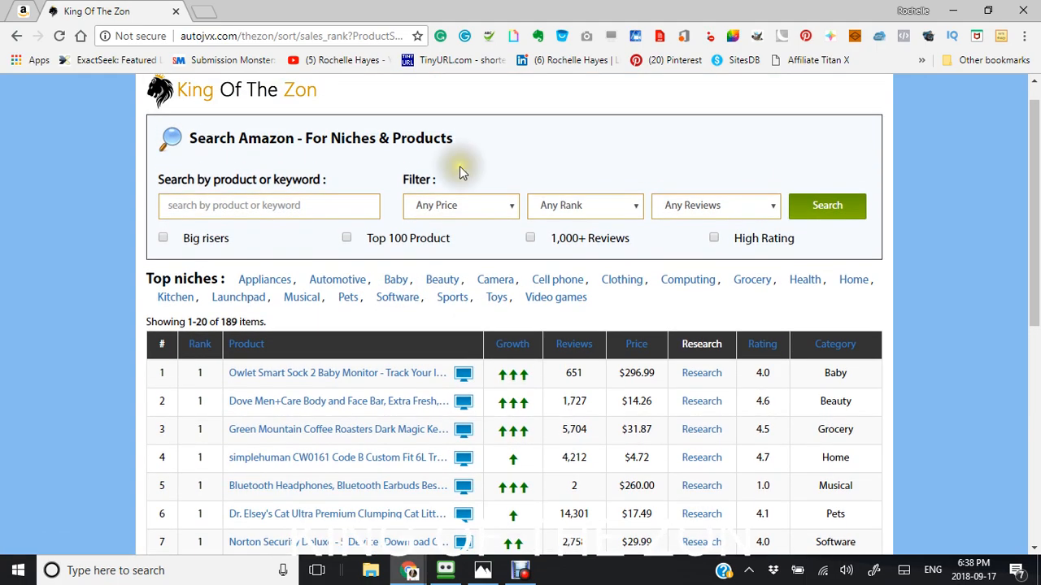
pyautogui.moveTo(475, 192)
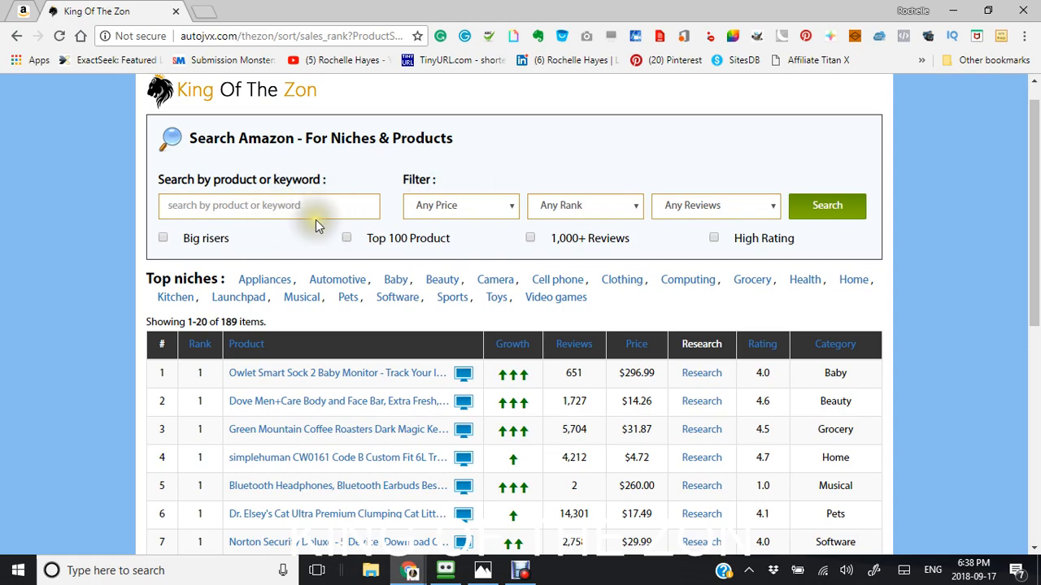
# - Filter the results to the Camera niche and view its 10-product table
pyautogui.scroll(-3)
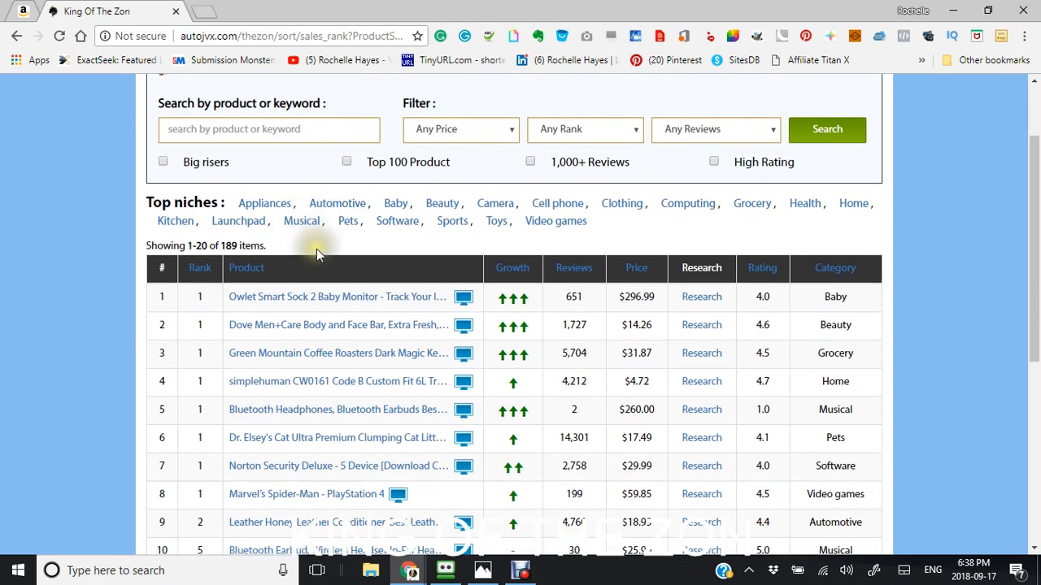
pyautogui.moveTo(559, 221)
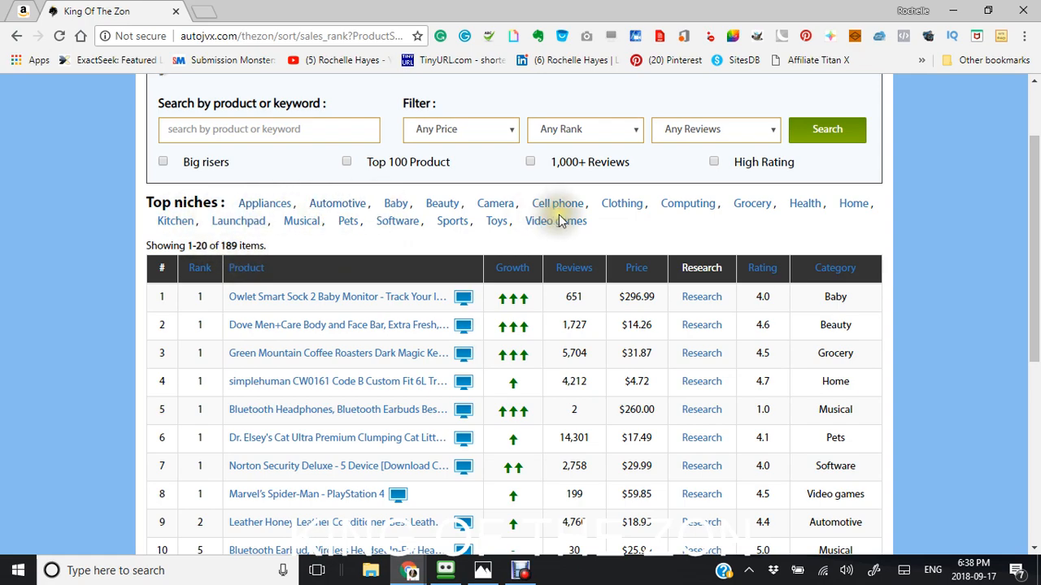
pyautogui.moveTo(264, 203)
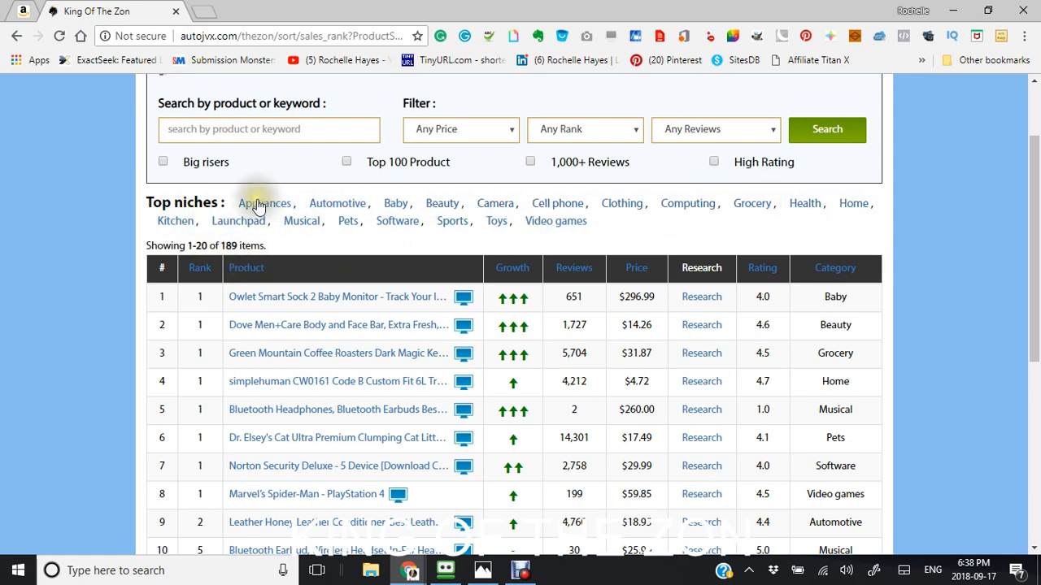
pyautogui.moveTo(495, 203)
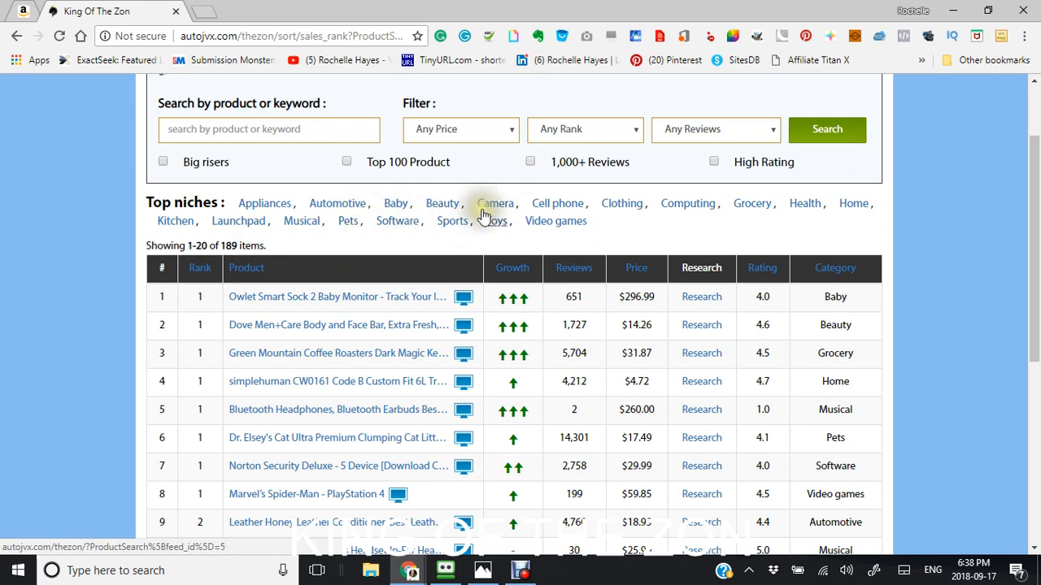
pyautogui.click(495, 203)
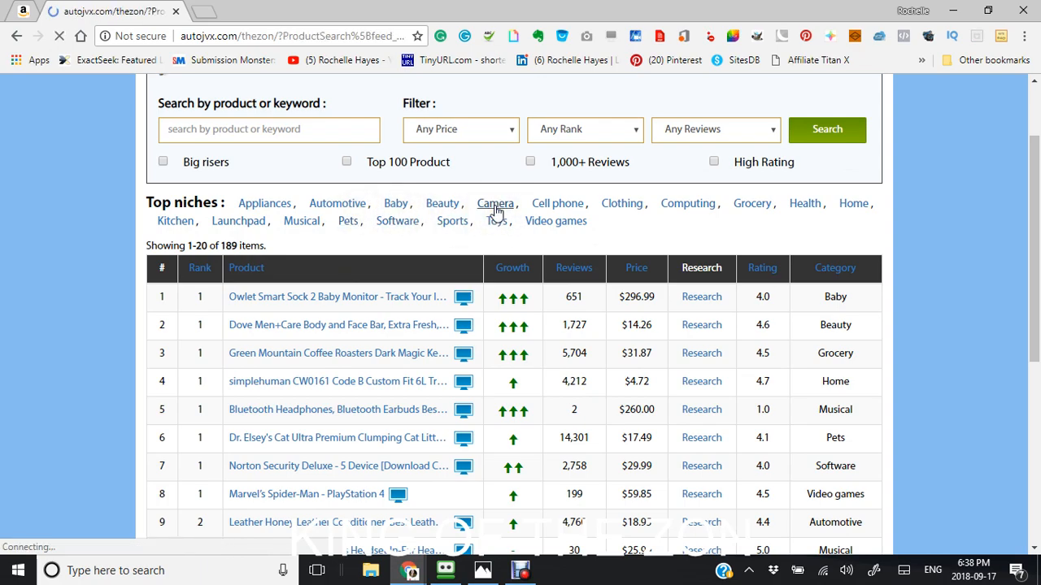
pyautogui.click(494, 204)
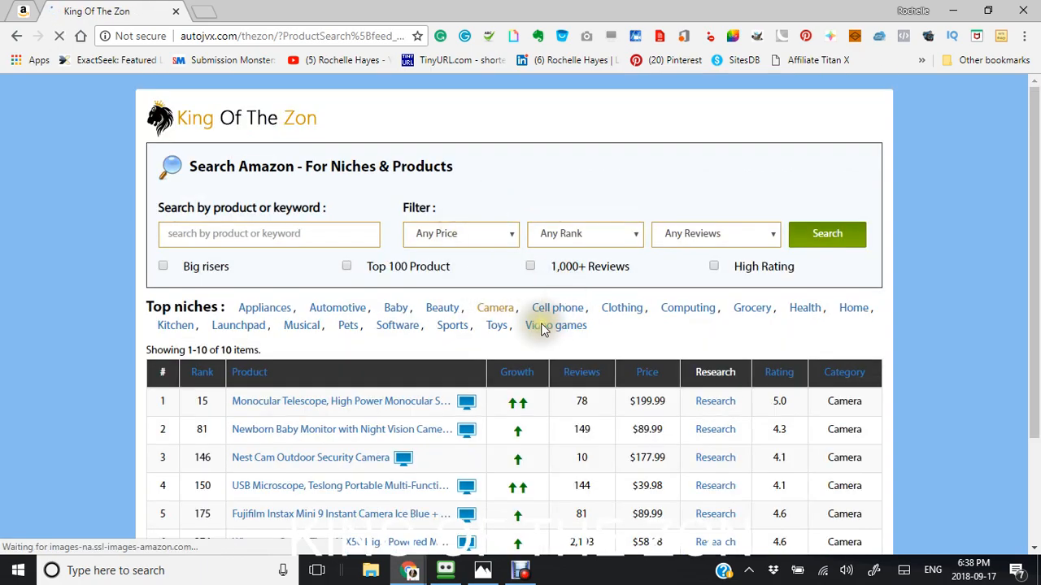
pyautogui.scroll(-3)
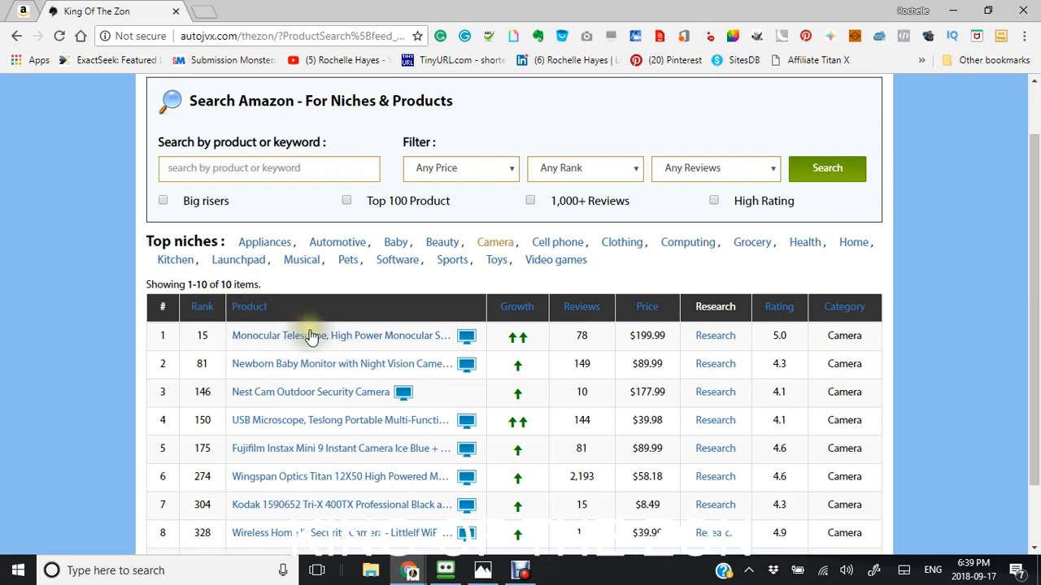
pyautogui.moveTo(338, 342)
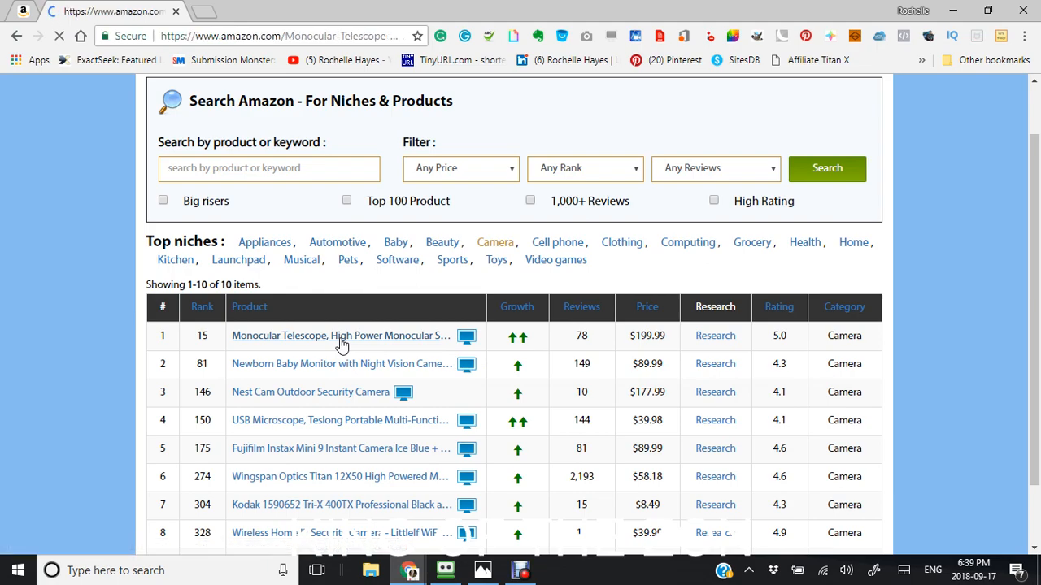
# - View the $45.99 High Power Monocular Telescope on Amazon, then navigate back
pyautogui.click(340, 335)
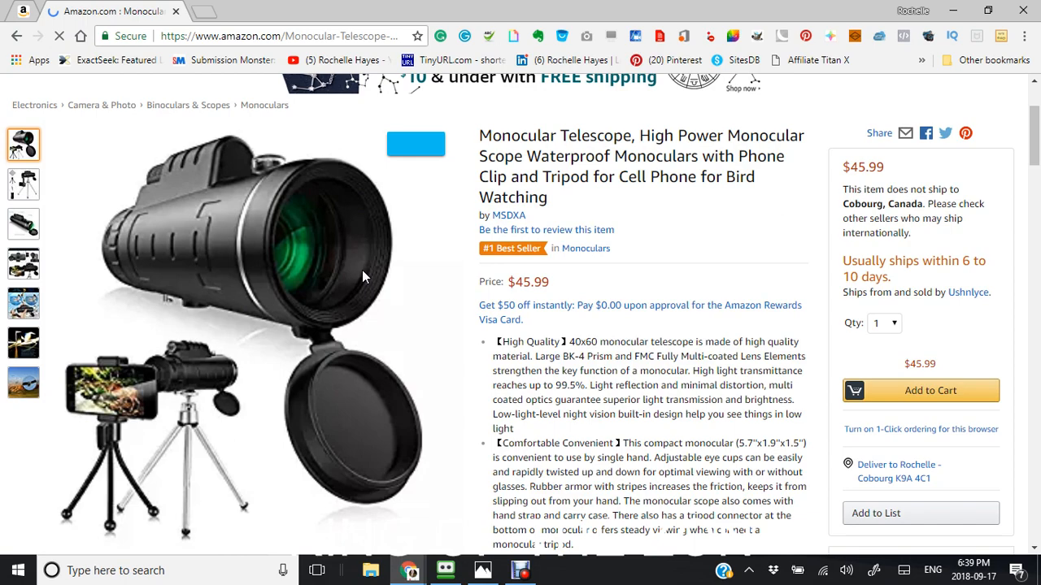
pyautogui.scroll(-3)
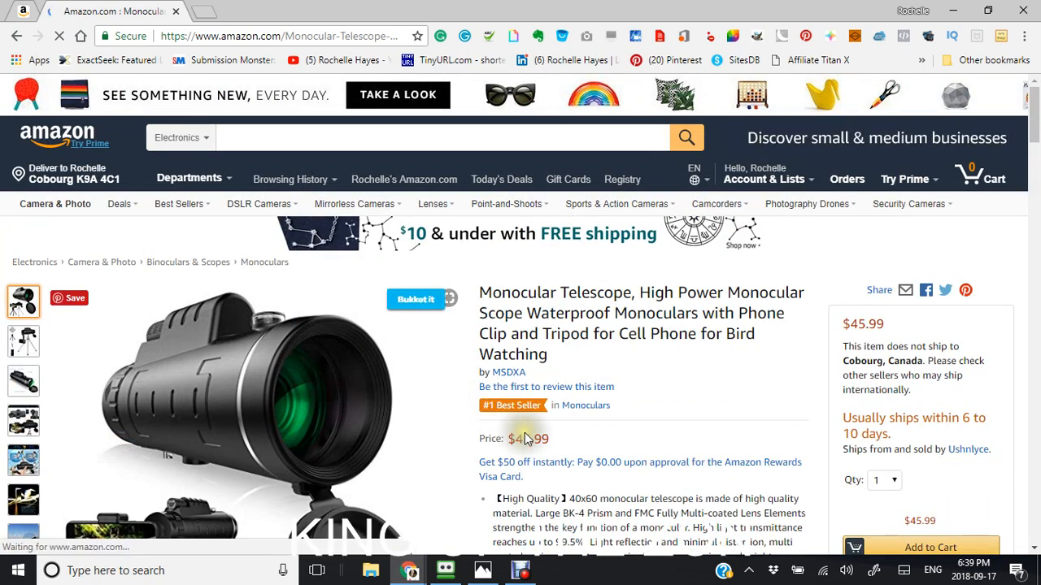
pyautogui.moveTo(524, 410)
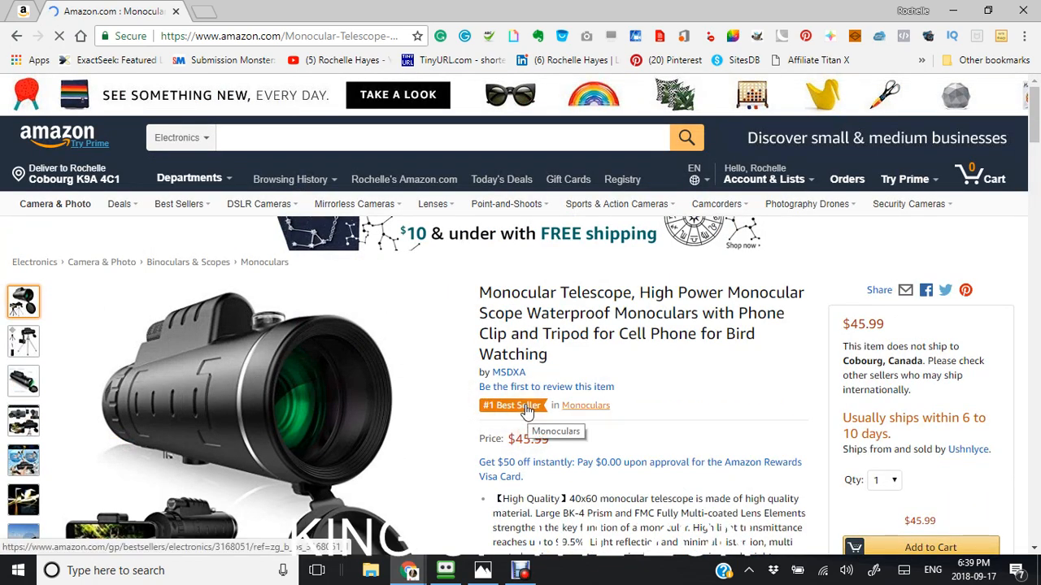
pyautogui.click(510, 405)
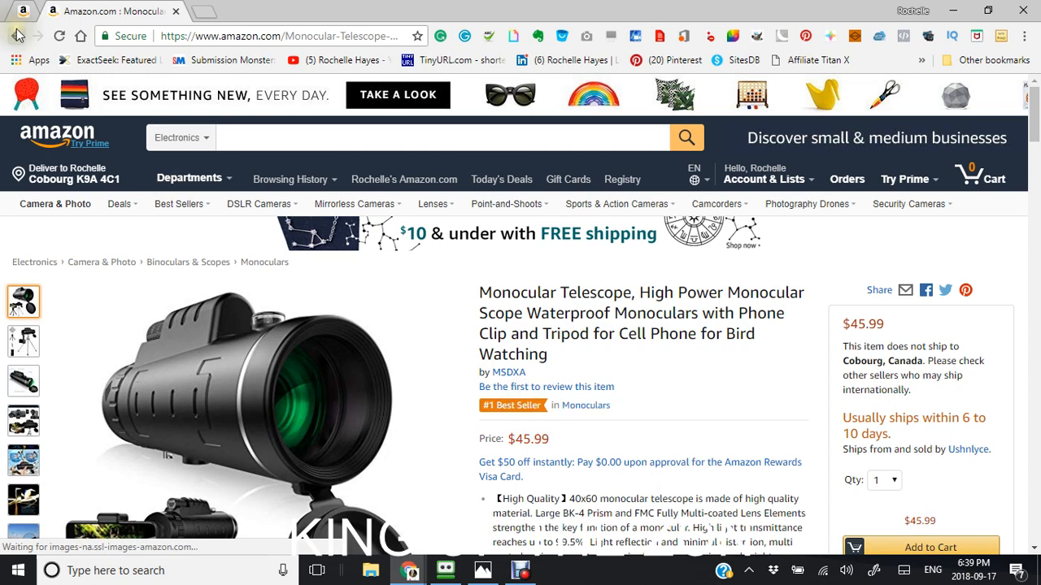
pyautogui.moveTo(15, 36)
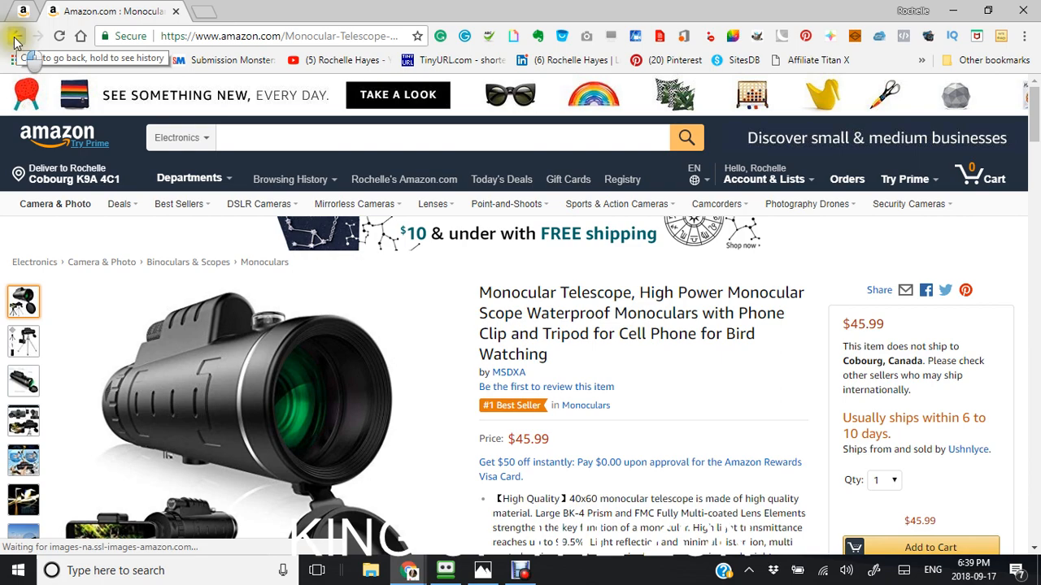
pyautogui.click(13, 35)
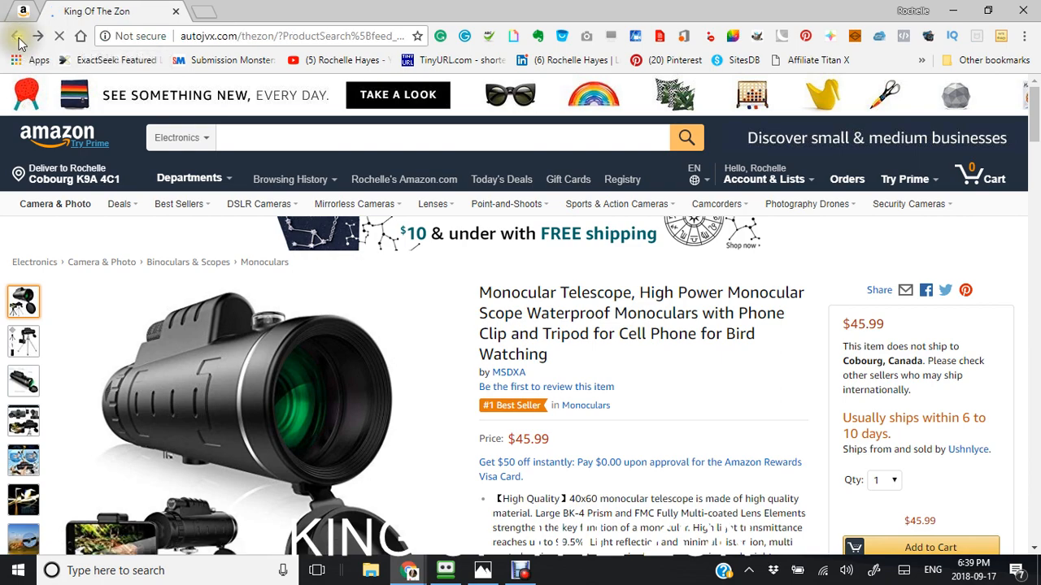
# - Finish returning to the Camera niche table of 10 products
pyautogui.click(17, 35)
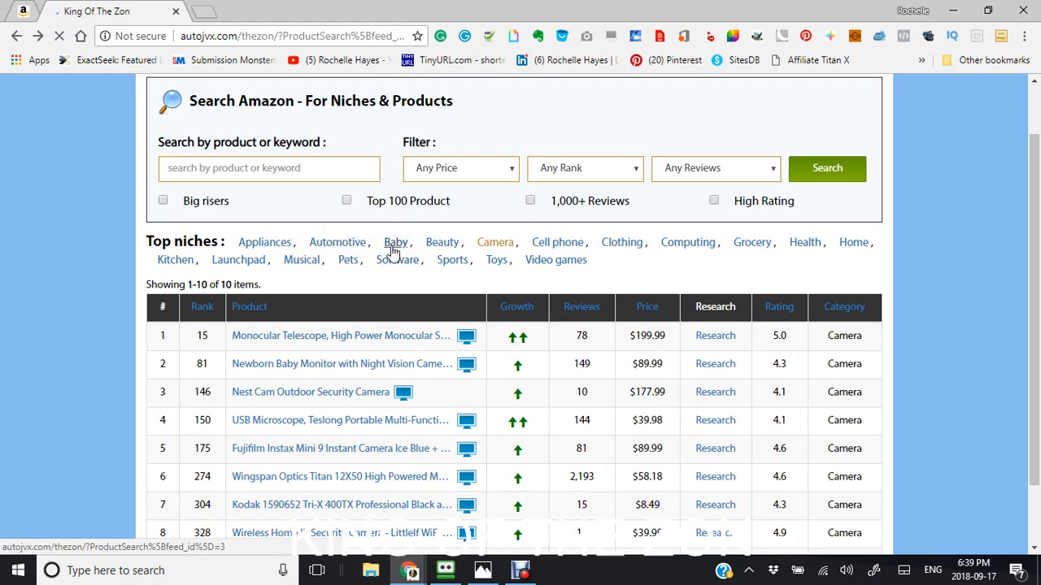
pyautogui.scroll(-3)
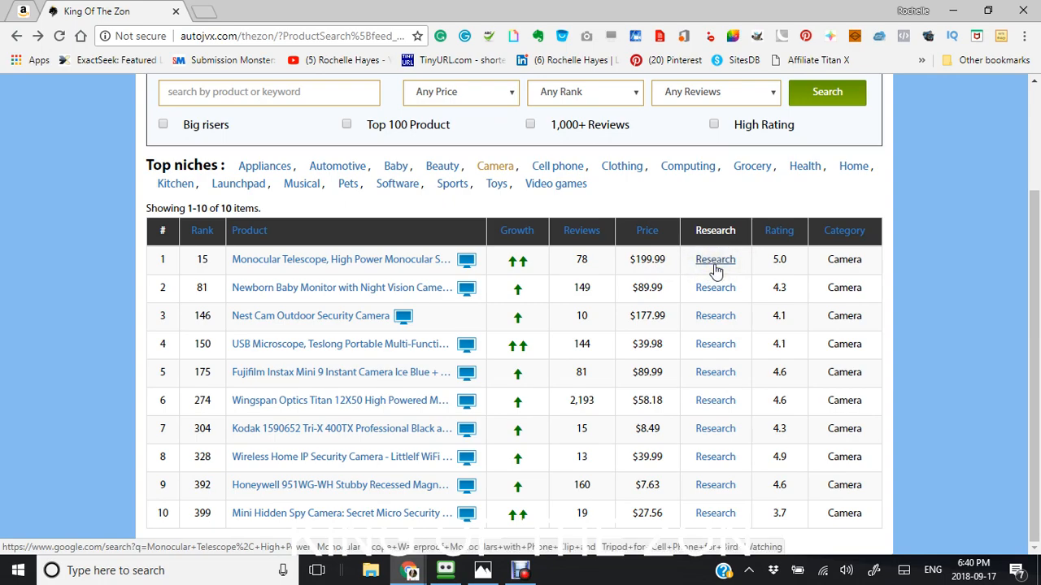
# - Review the Monocular Telescope's Google research results (~95,500) in a new tab
pyautogui.rightClick(715, 258)
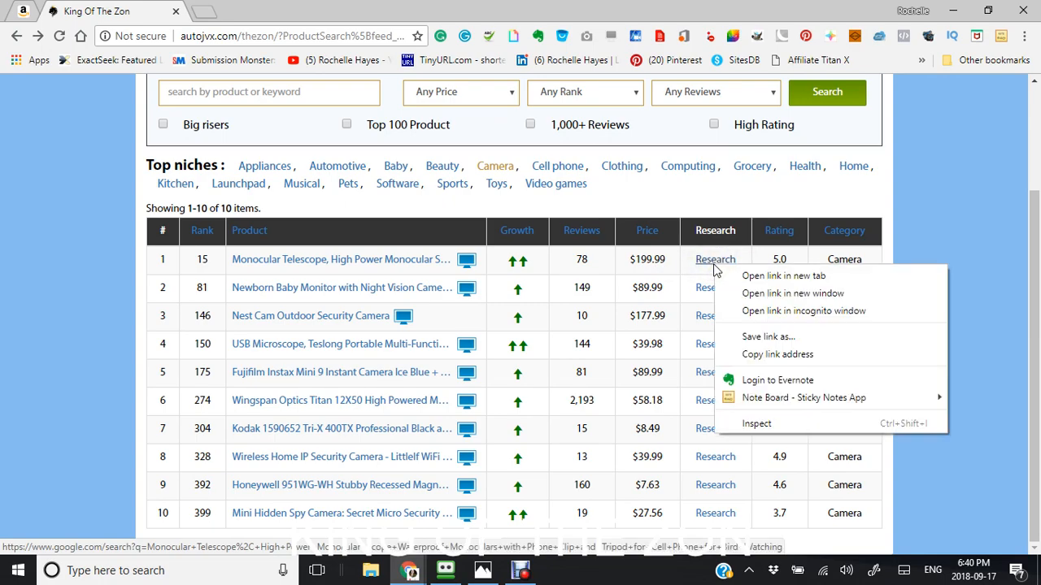
pyautogui.click(784, 276)
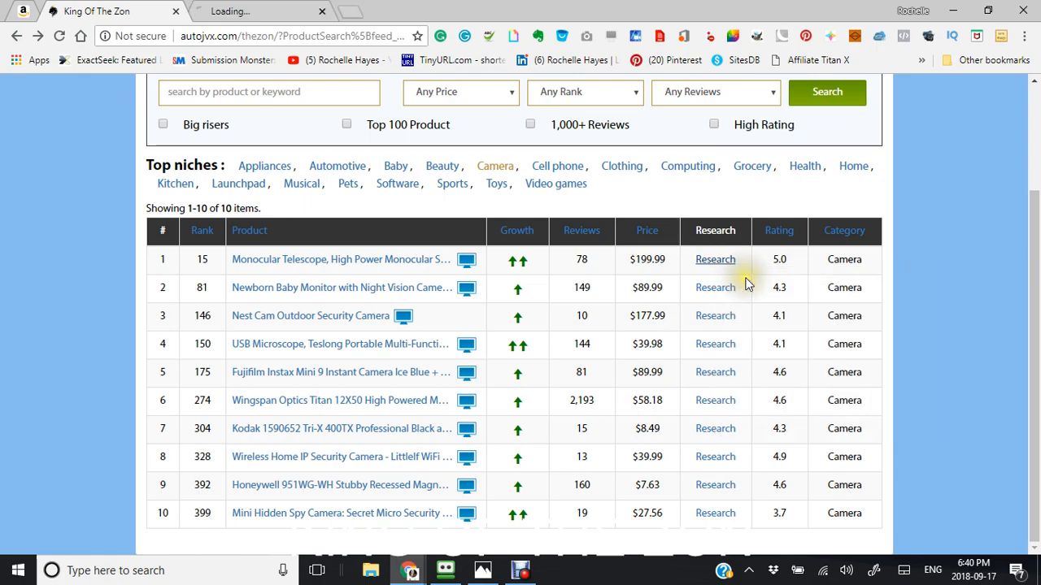
pyautogui.click(715, 260)
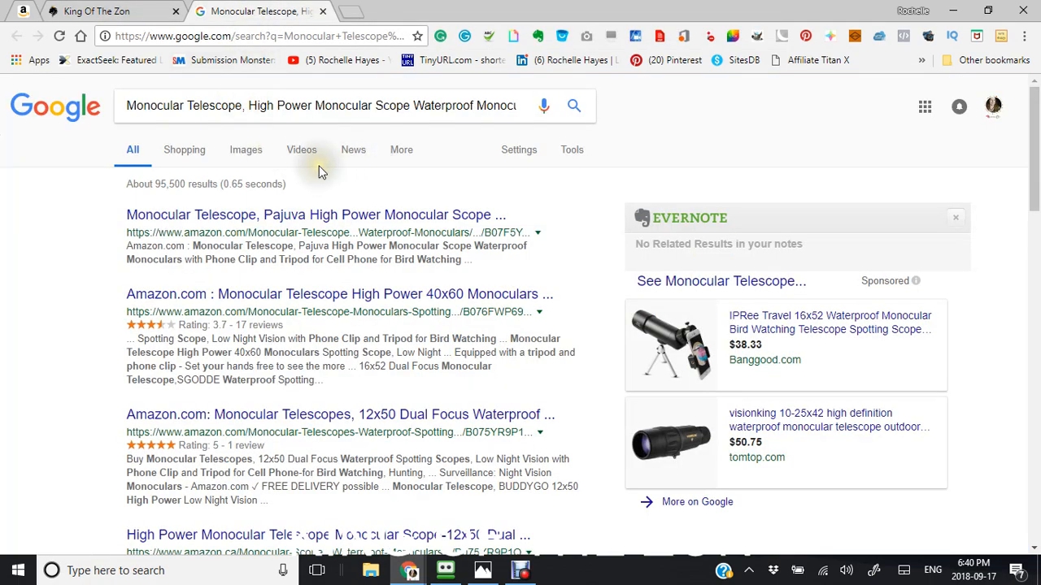
pyautogui.scroll(-3)
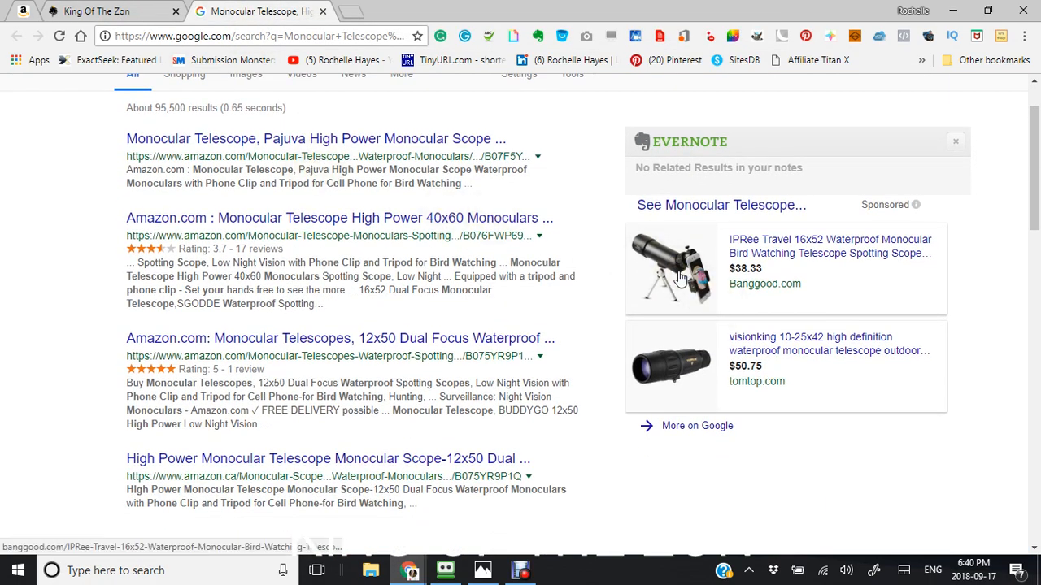
pyautogui.moveTo(520, 201)
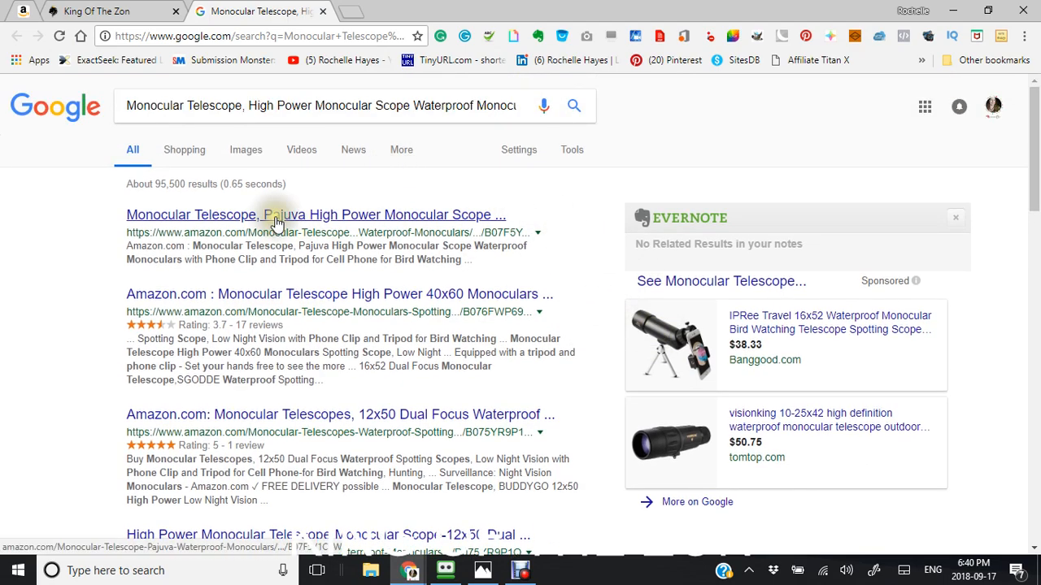
pyautogui.moveTo(293, 221)
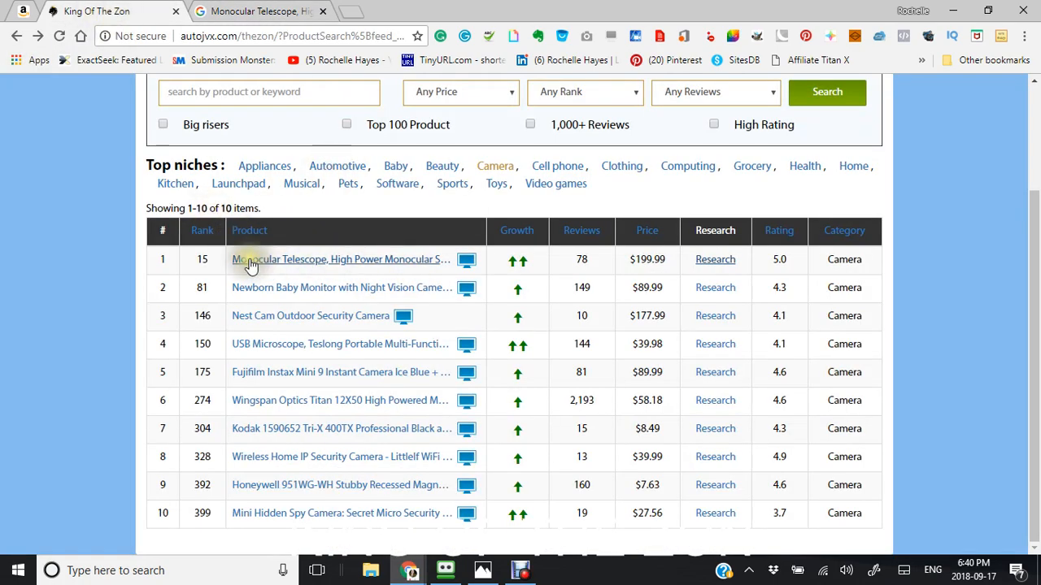
pyautogui.moveTo(274, 270)
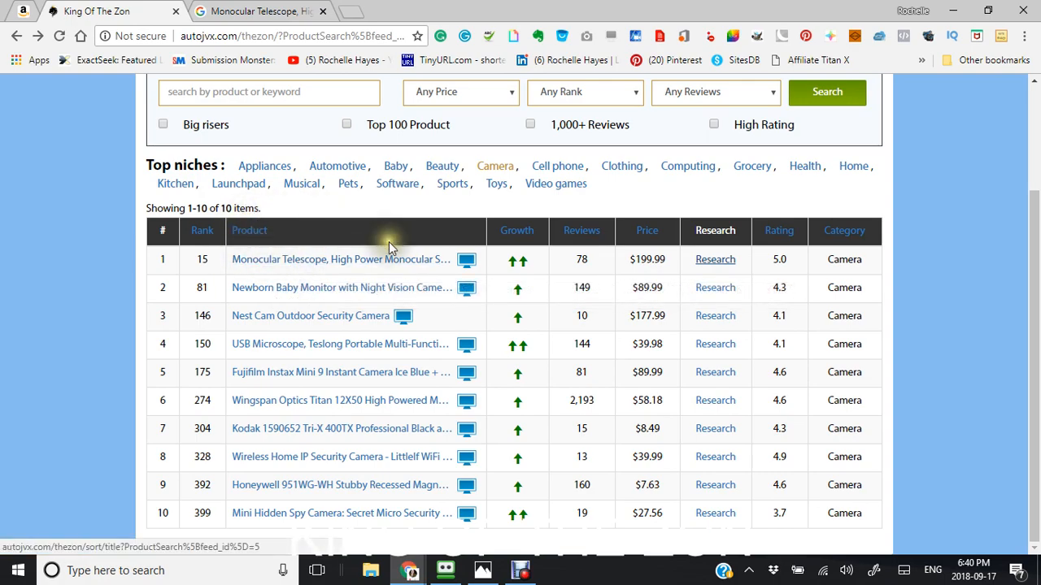
pyautogui.click(777, 231)
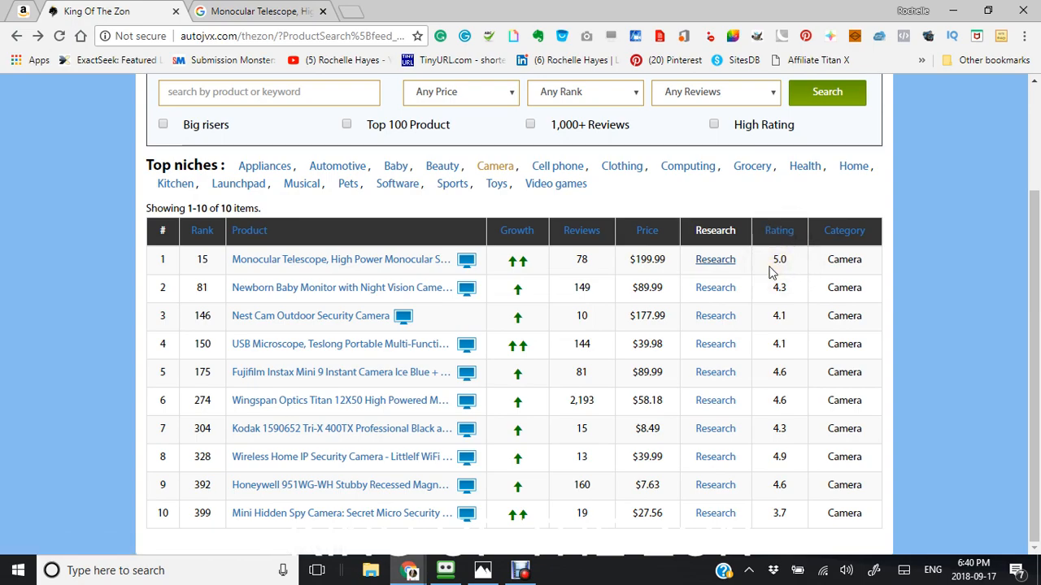
pyautogui.moveTo(793, 263)
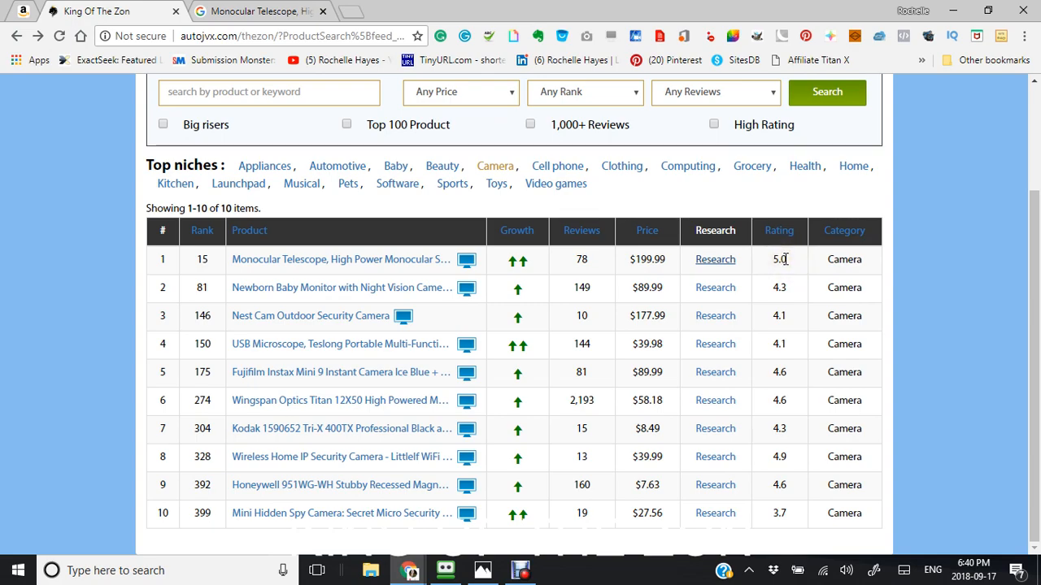
pyautogui.moveTo(784, 377)
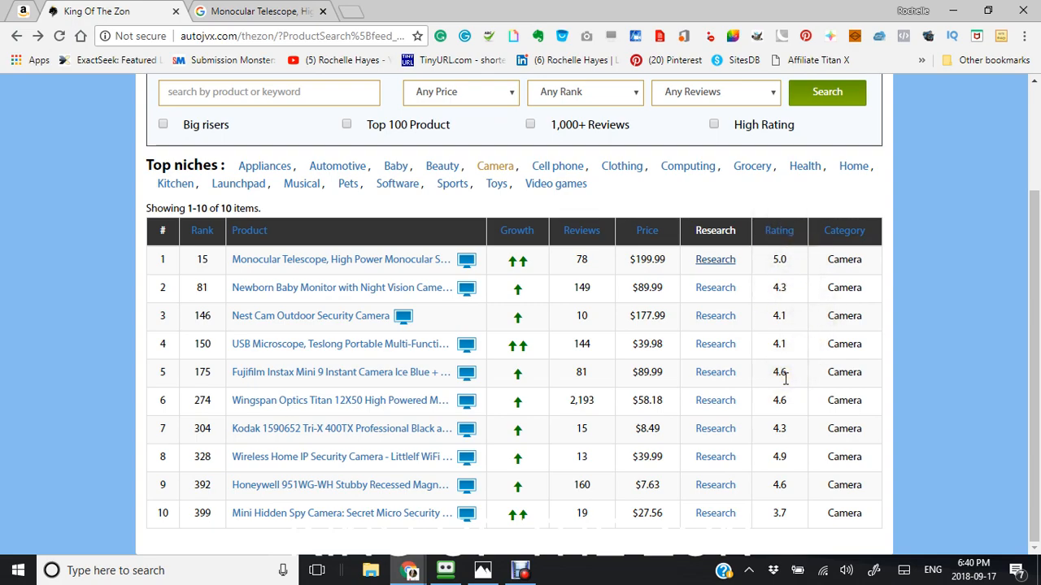
pyautogui.moveTo(780, 328)
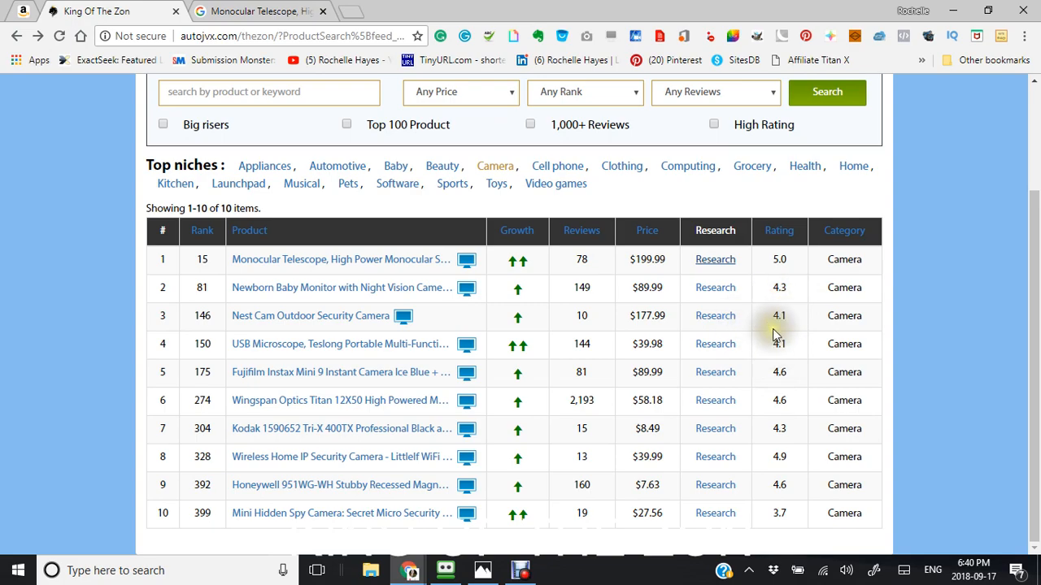
pyautogui.moveTo(552, 236)
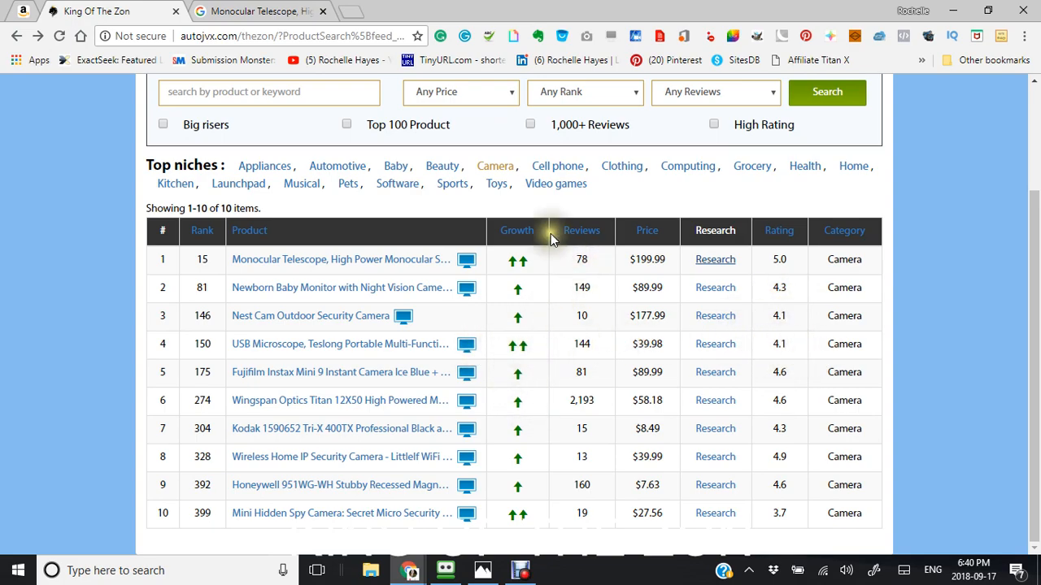
# - Sort the Camera products by Growth, then by Rating from 3.7 up to 5.0
pyautogui.click(517, 231)
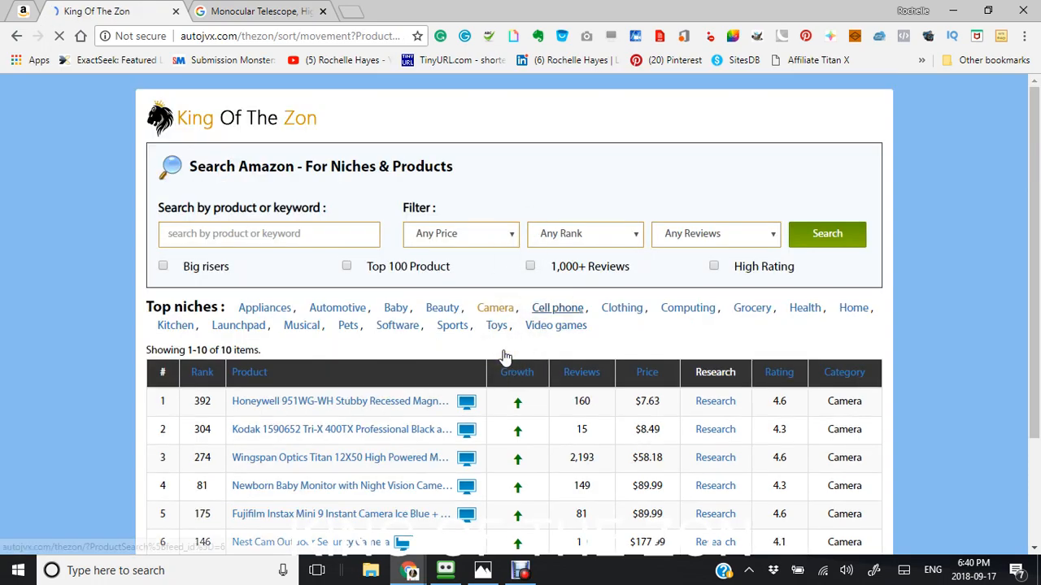
pyautogui.scroll(-3)
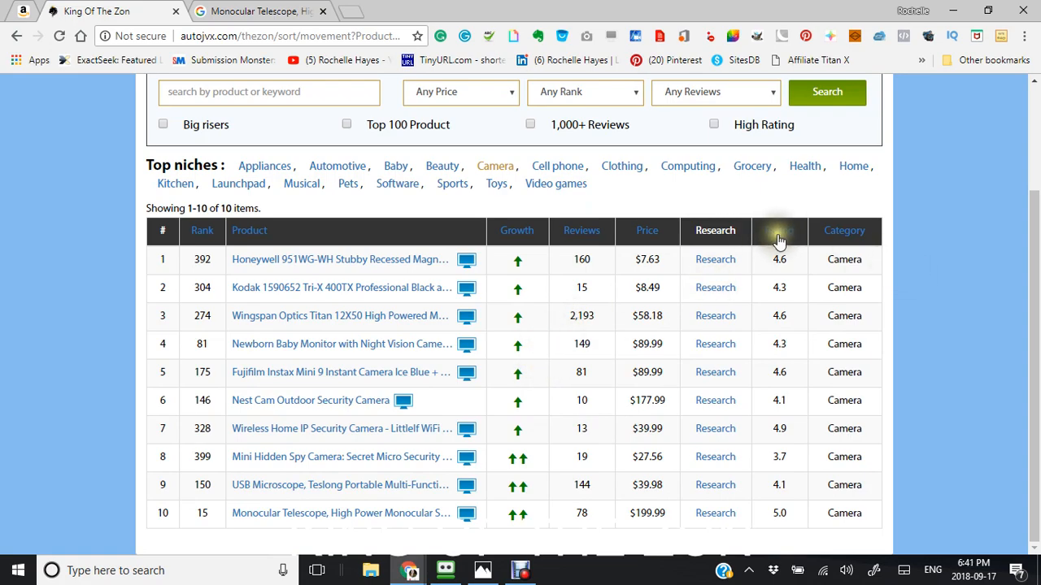
pyautogui.click(777, 231)
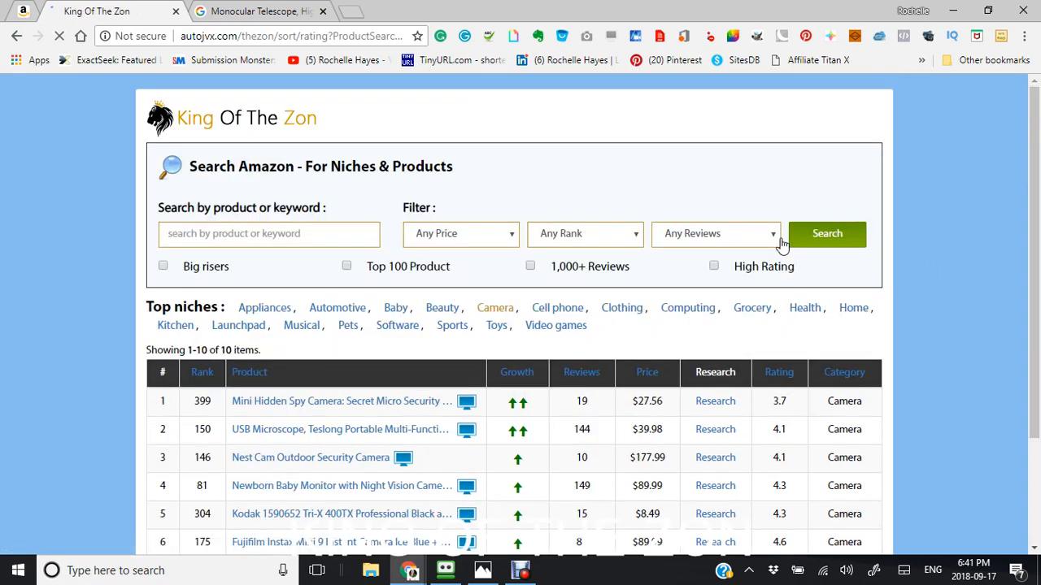
pyautogui.scroll(-3)
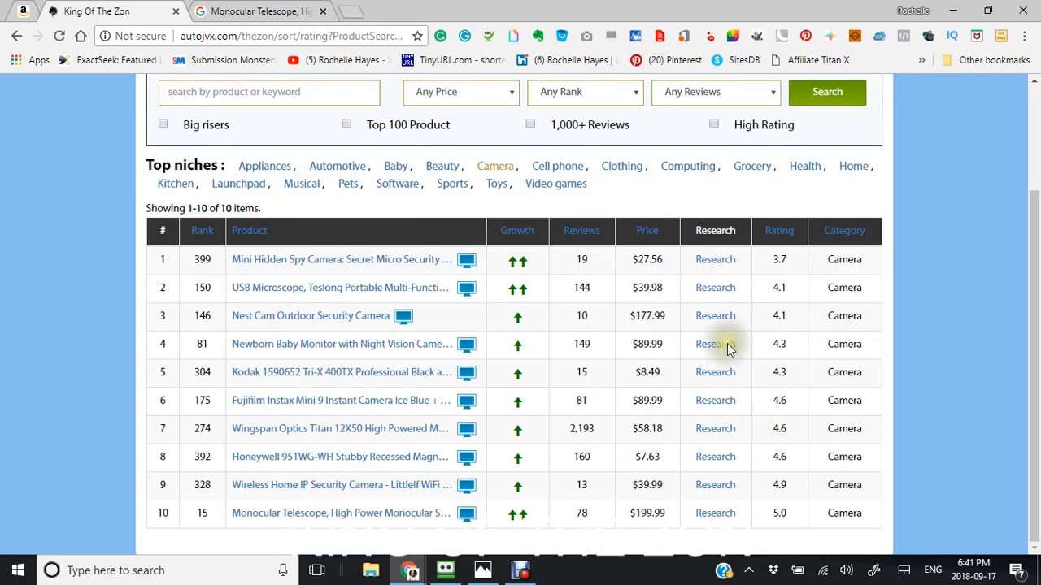
pyautogui.moveTo(807, 268)
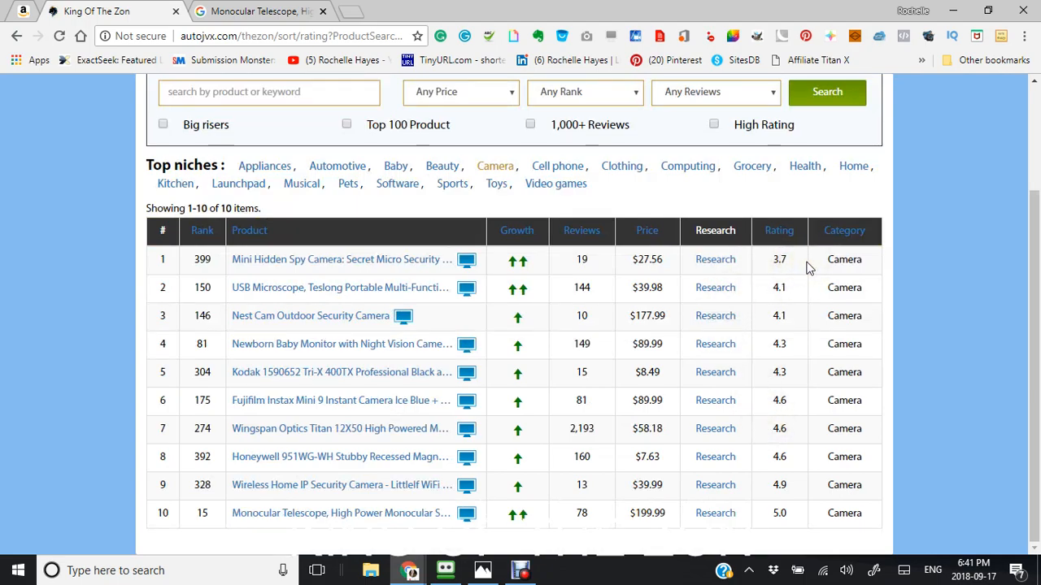
pyautogui.moveTo(751, 268)
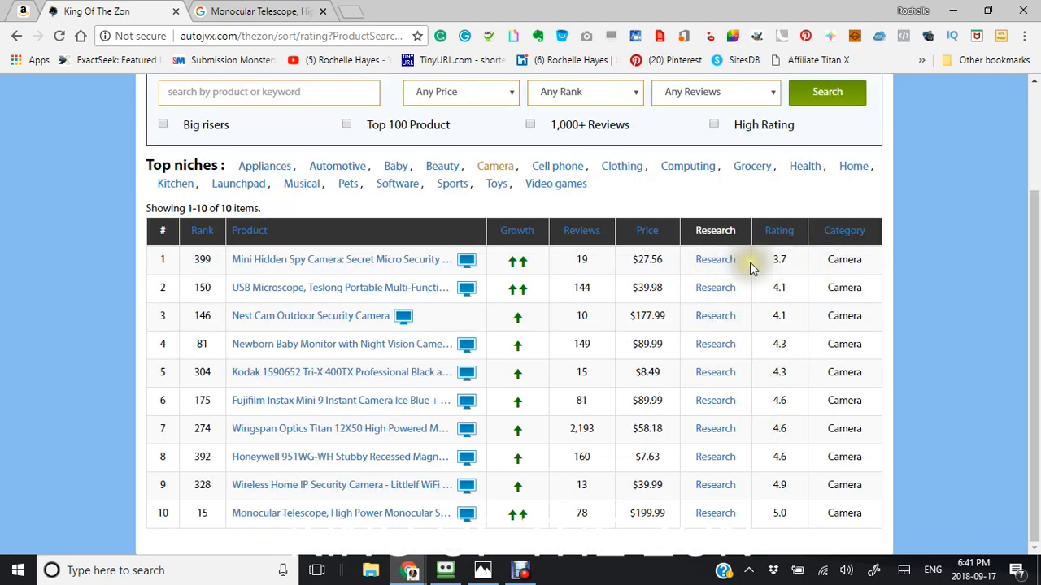
pyautogui.moveTo(465, 260)
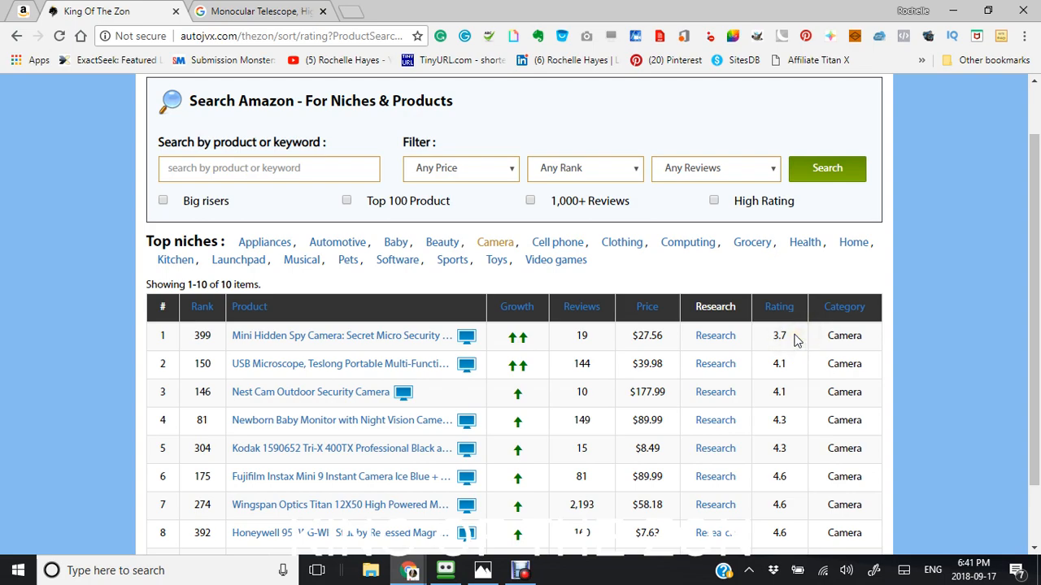
pyautogui.moveTo(784, 333)
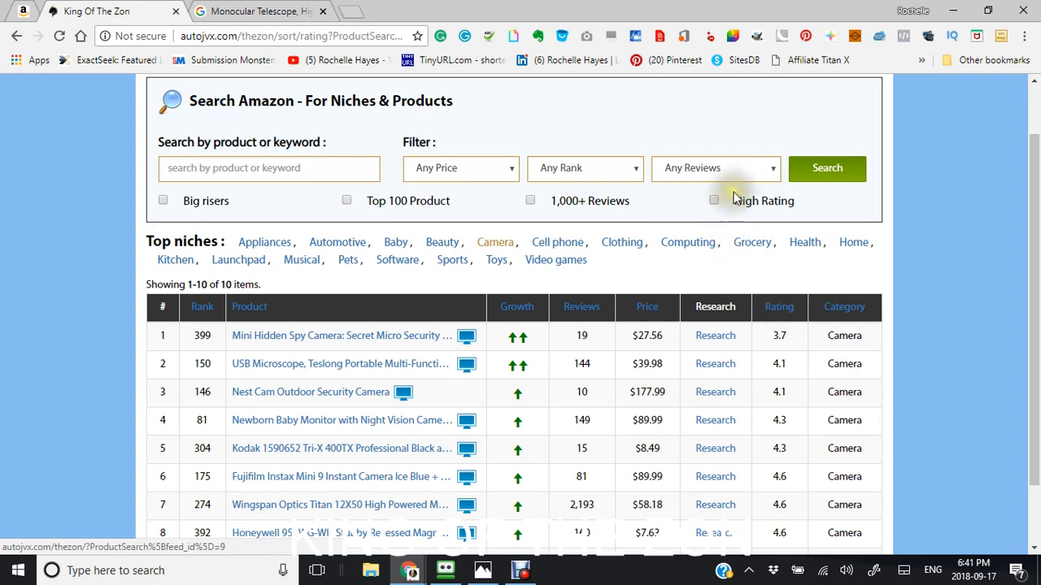
# - Apply the High Rating filter and run the search, returning 56 products
pyautogui.click(712, 200)
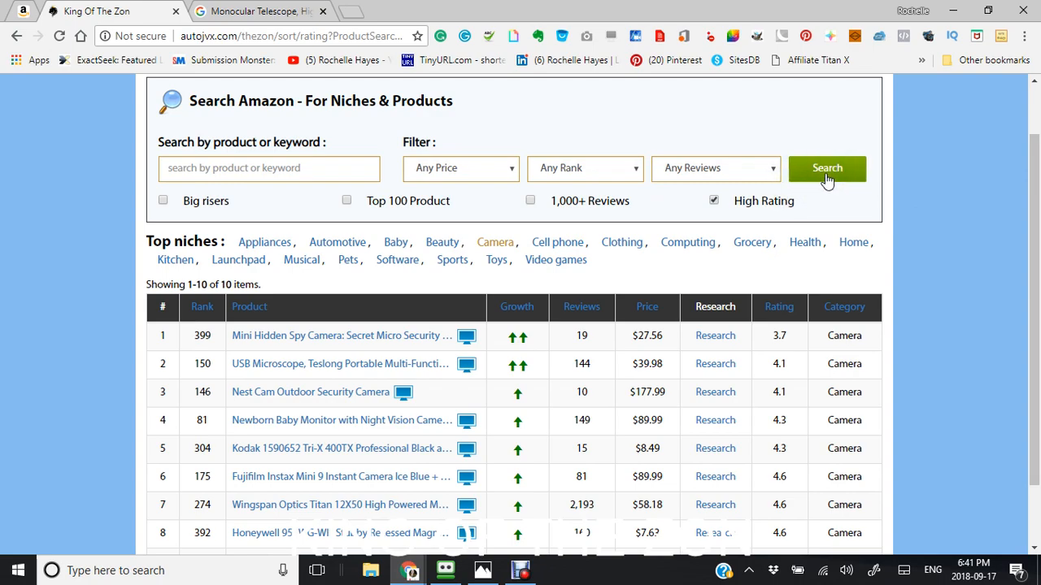
pyautogui.click(826, 168)
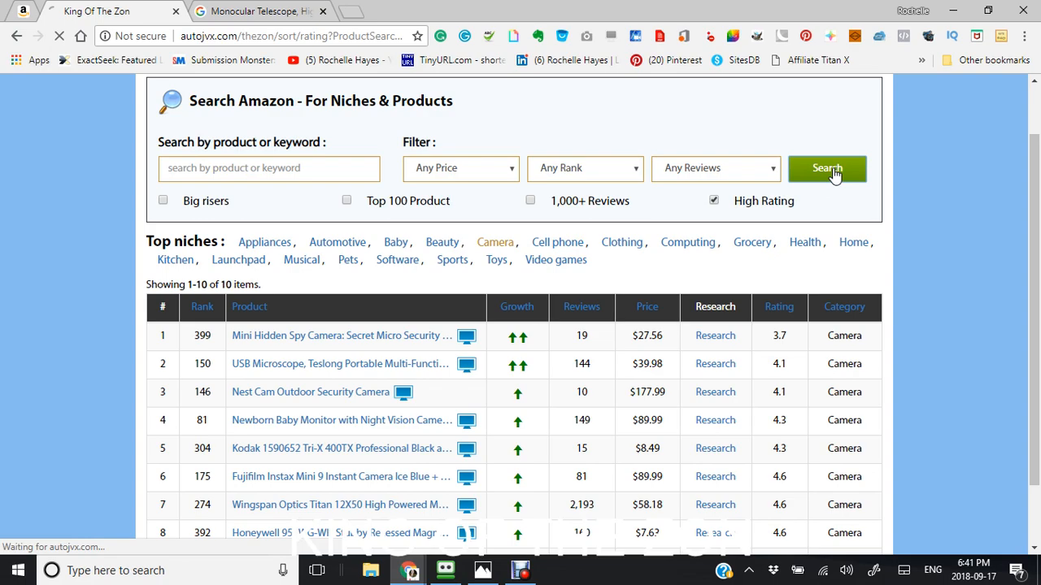
pyautogui.click(826, 168)
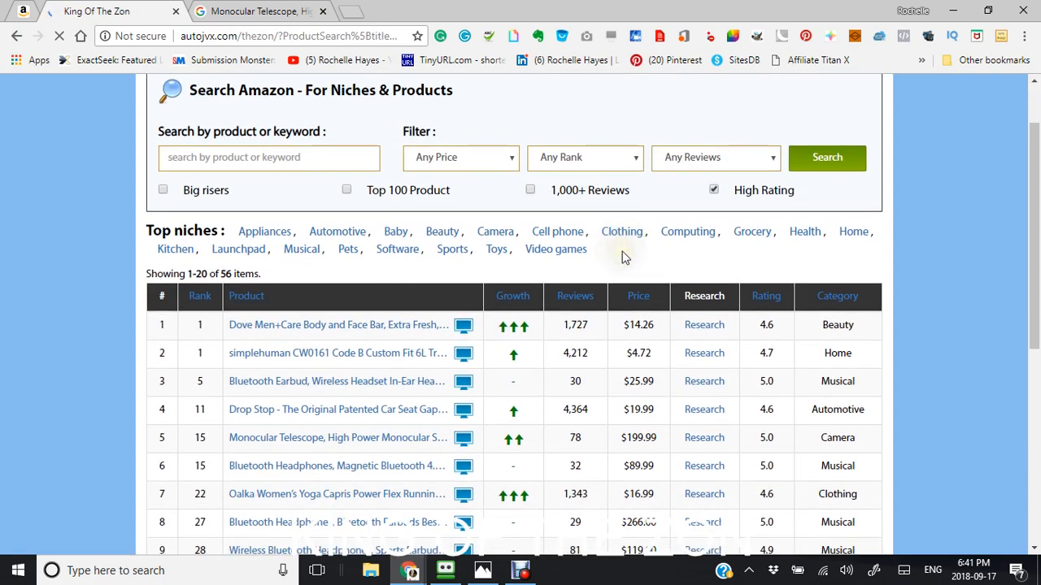
pyautogui.scroll(-3)
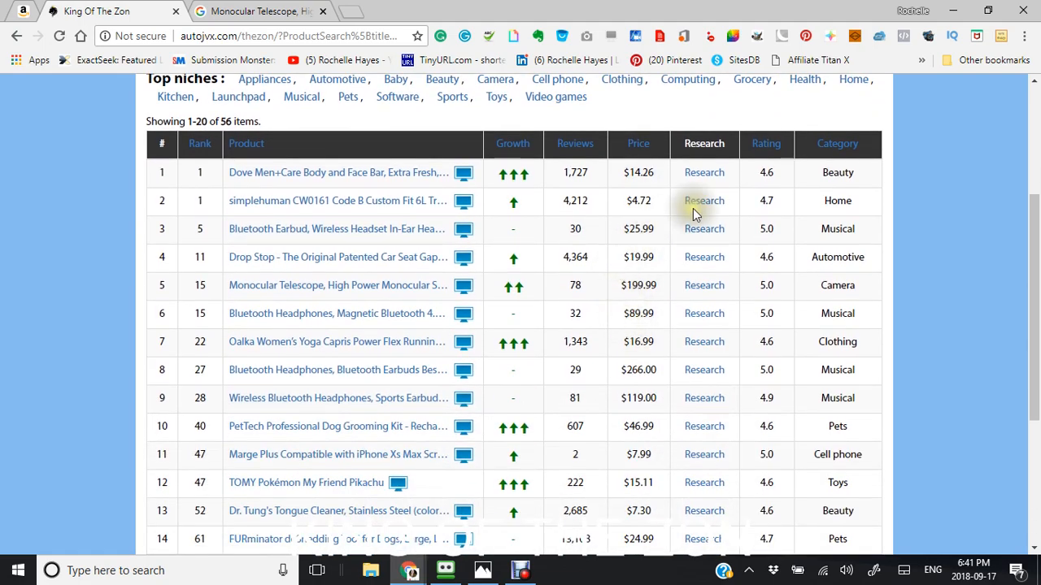
# - Sort the 56 high-rated results by Category, starting at Appliances
pyautogui.click(836, 143)
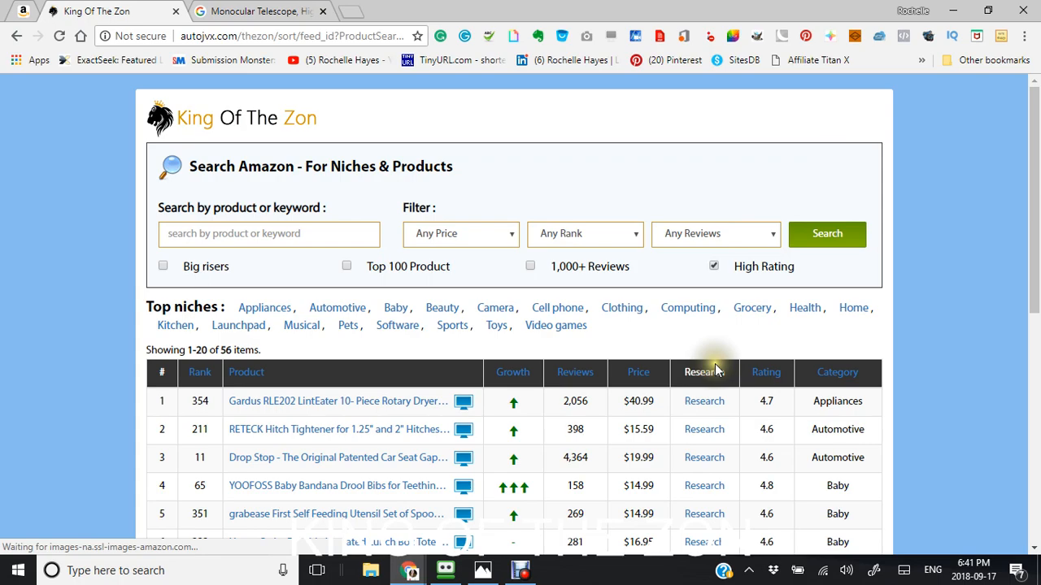
pyautogui.scroll(-3)
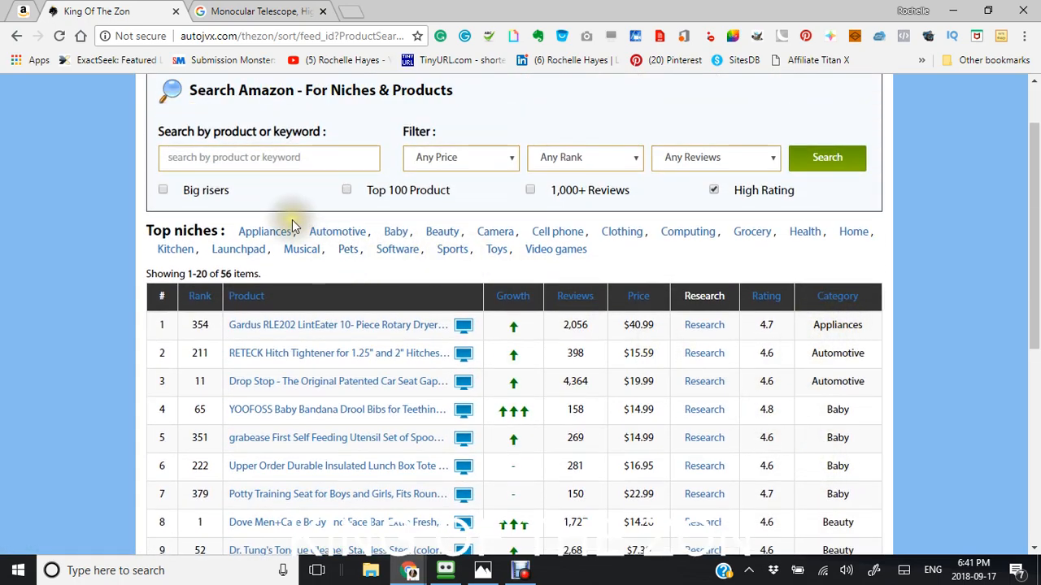
pyautogui.moveTo(264, 231)
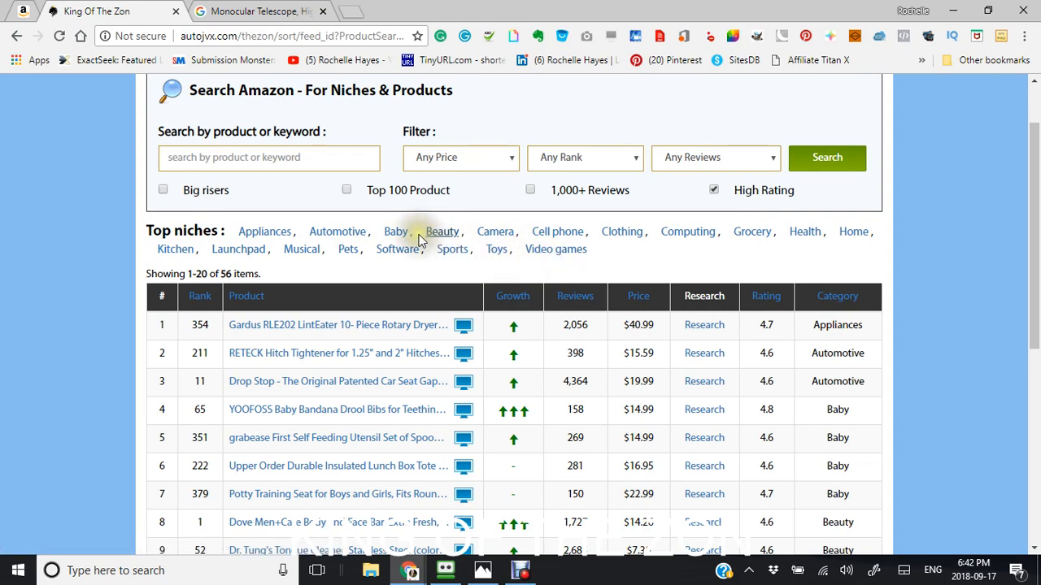
pyautogui.moveTo(649, 259)
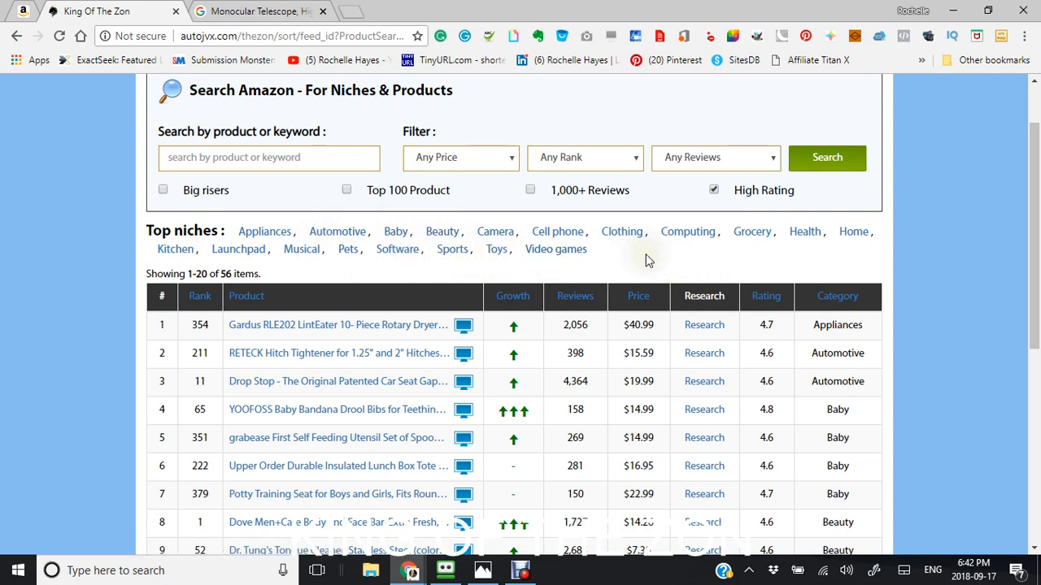
pyautogui.scroll(-3)
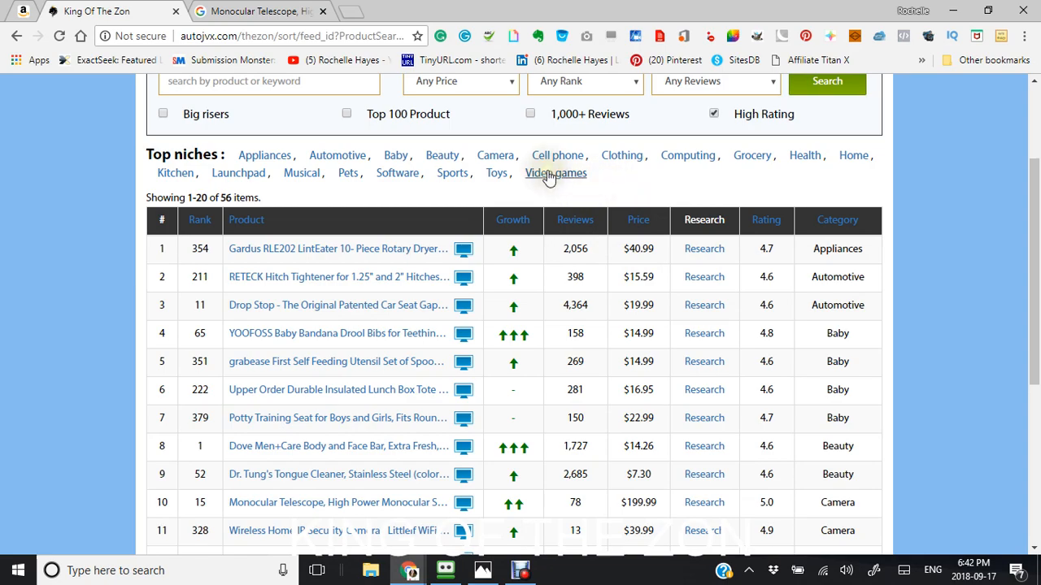
# - Show the Video games niche's 10 products and launch Marvel's Spider-Man - PlayStation 4 on Amazon
pyautogui.click(556, 173)
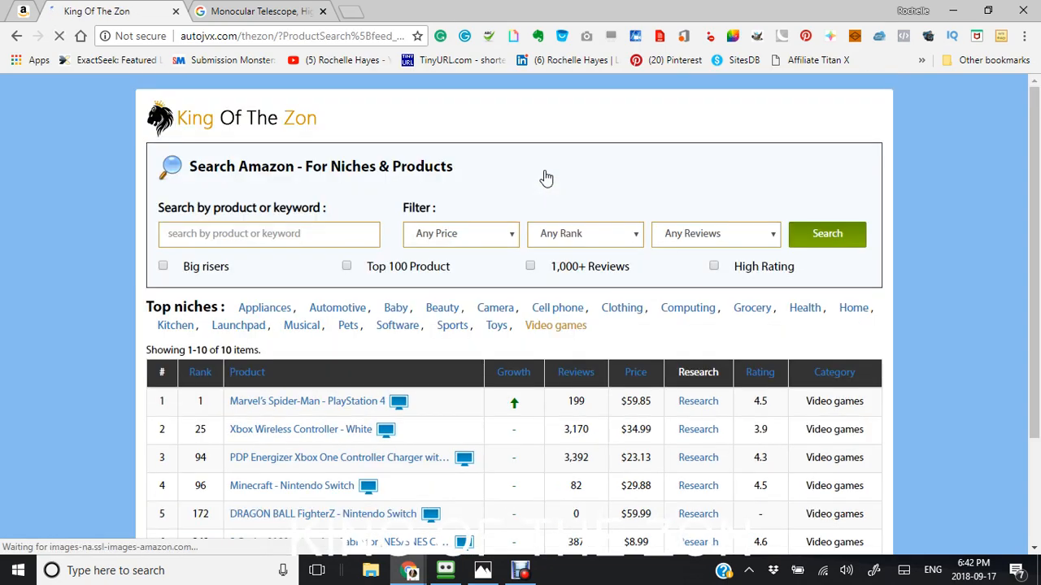
pyautogui.scroll(-3)
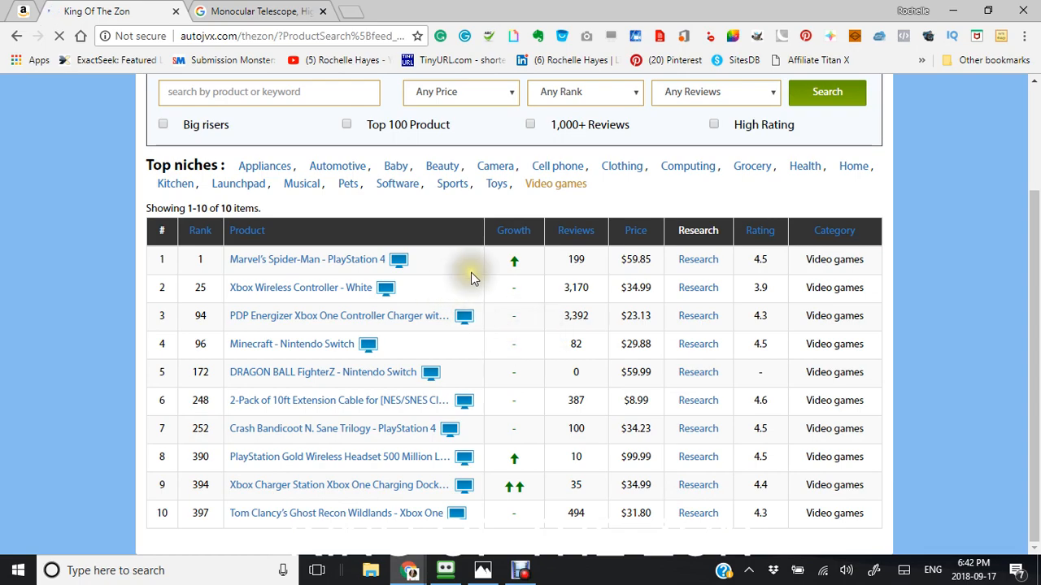
pyautogui.moveTo(398, 260)
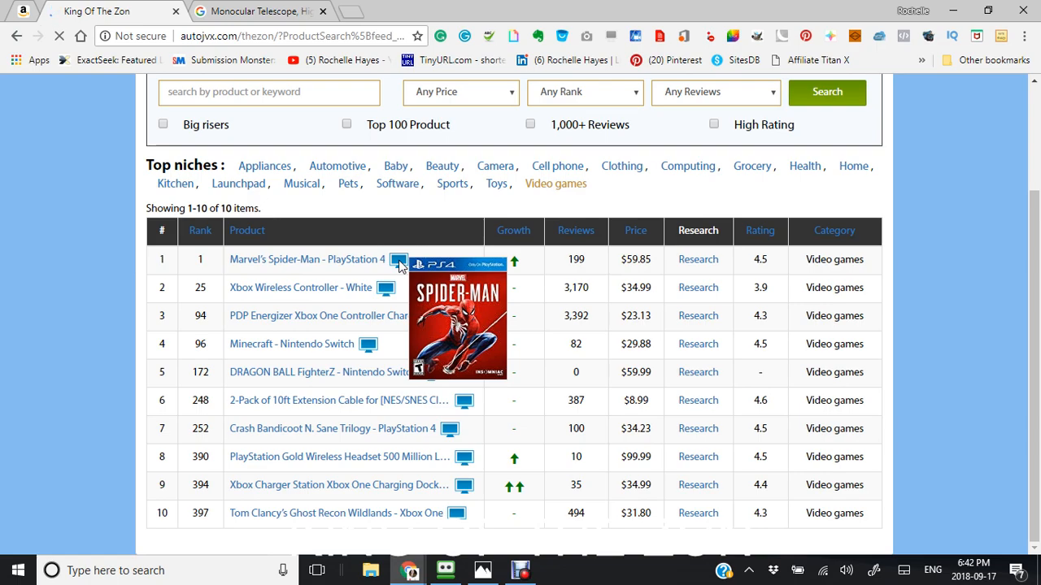
pyautogui.moveTo(475, 257)
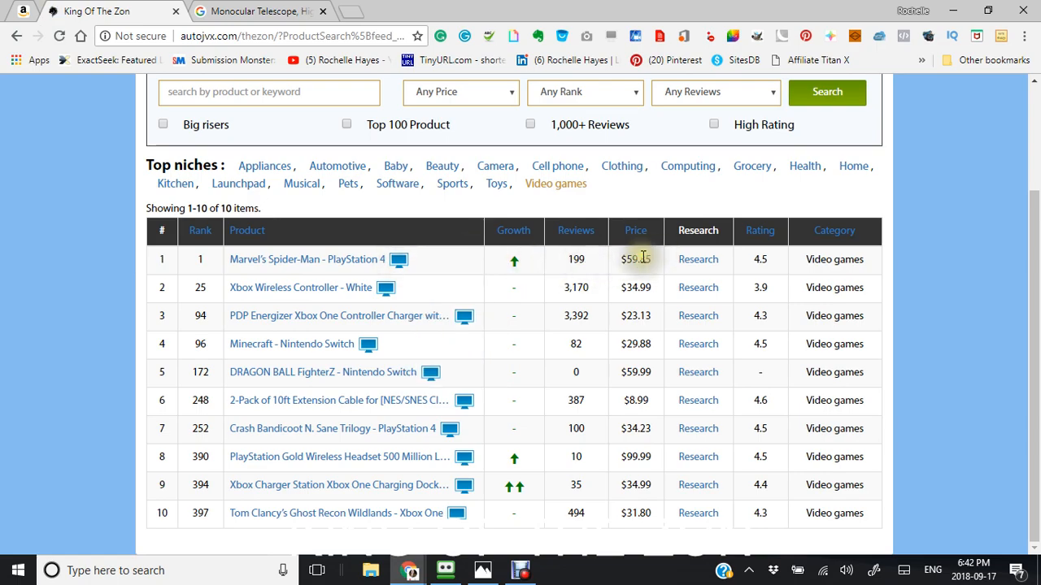
pyautogui.moveTo(697, 260)
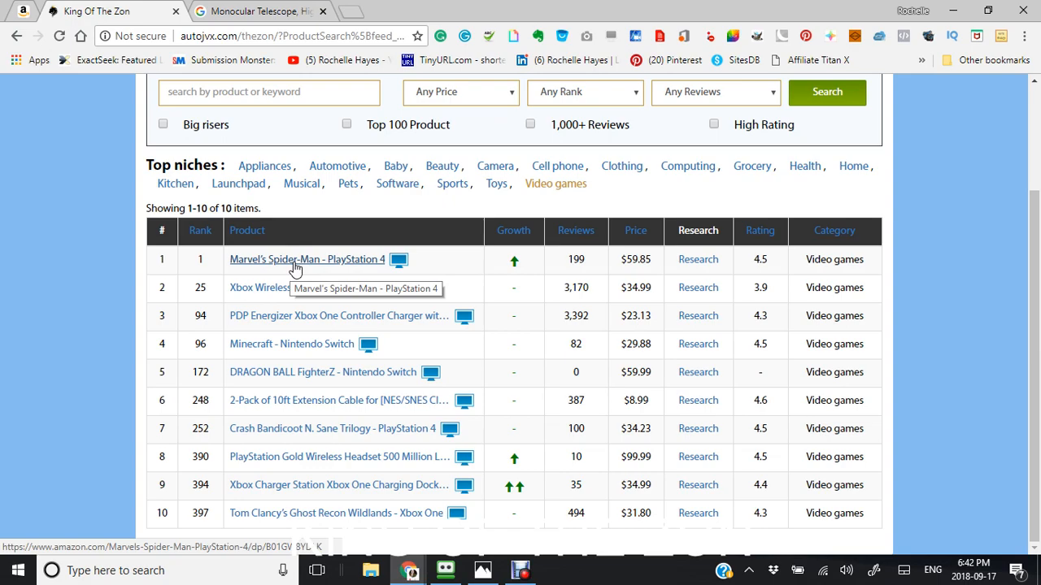
pyautogui.click(306, 259)
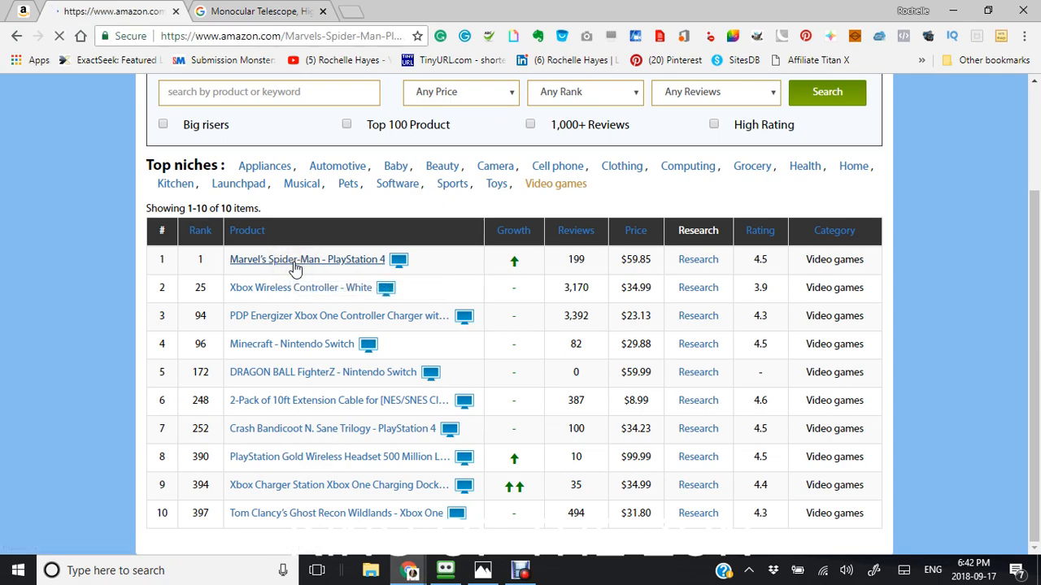
pyautogui.click(305, 260)
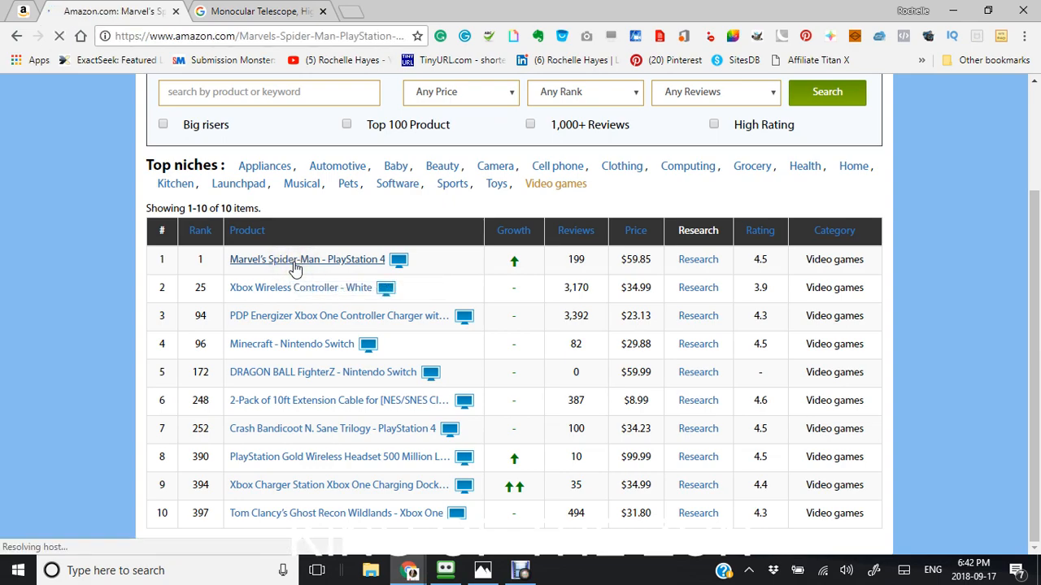
pyautogui.click(306, 259)
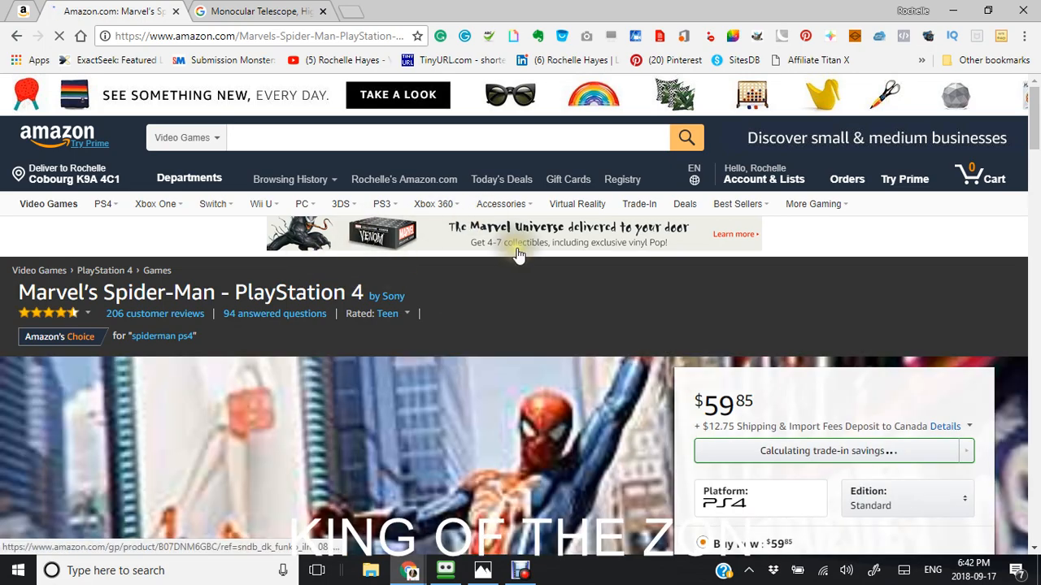
pyautogui.scroll(-3)
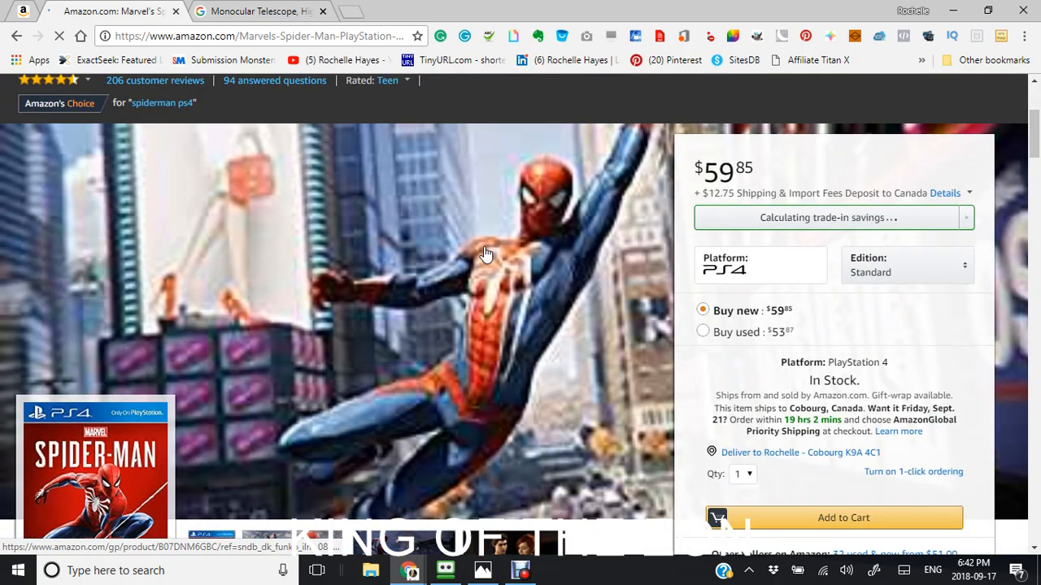
pyautogui.scroll(-3)
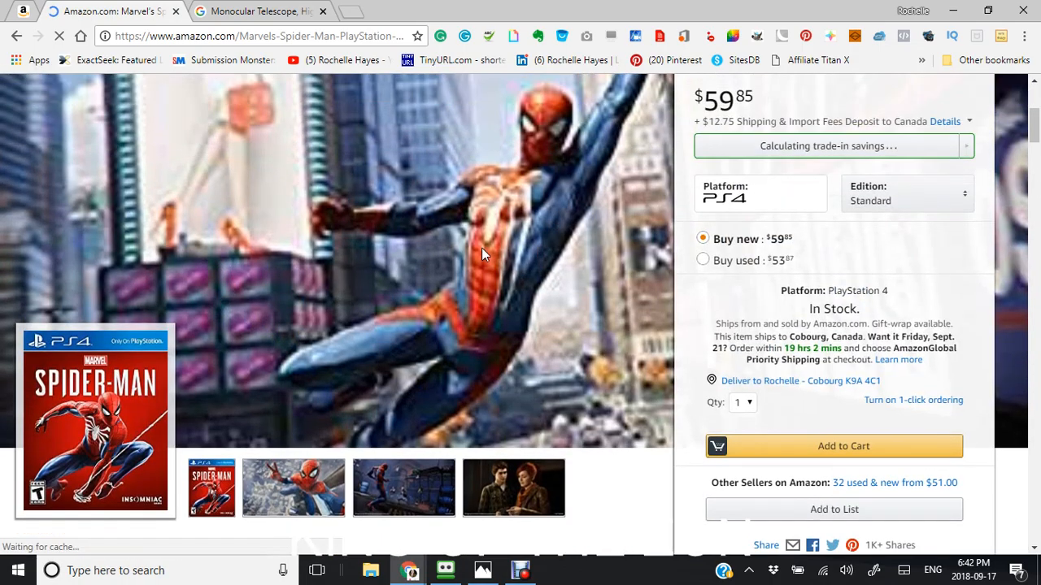
pyautogui.scroll(3)
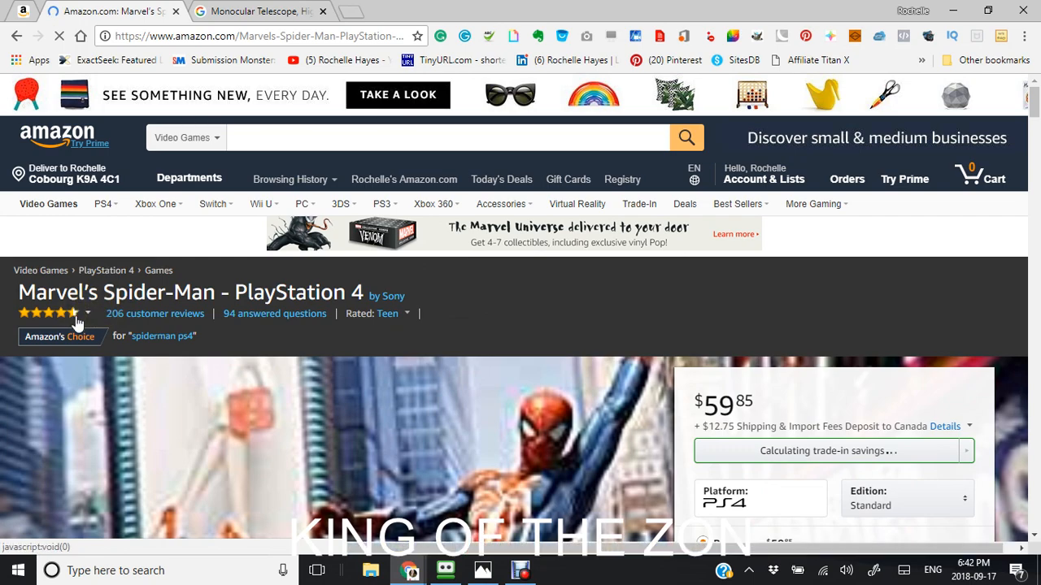
pyautogui.moveTo(140, 322)
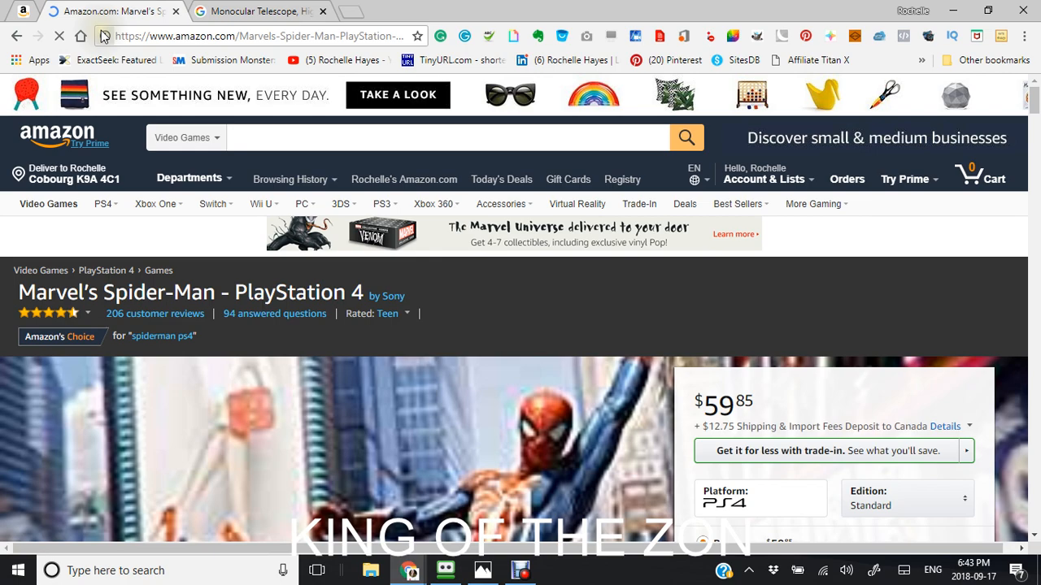
pyautogui.click(826, 450)
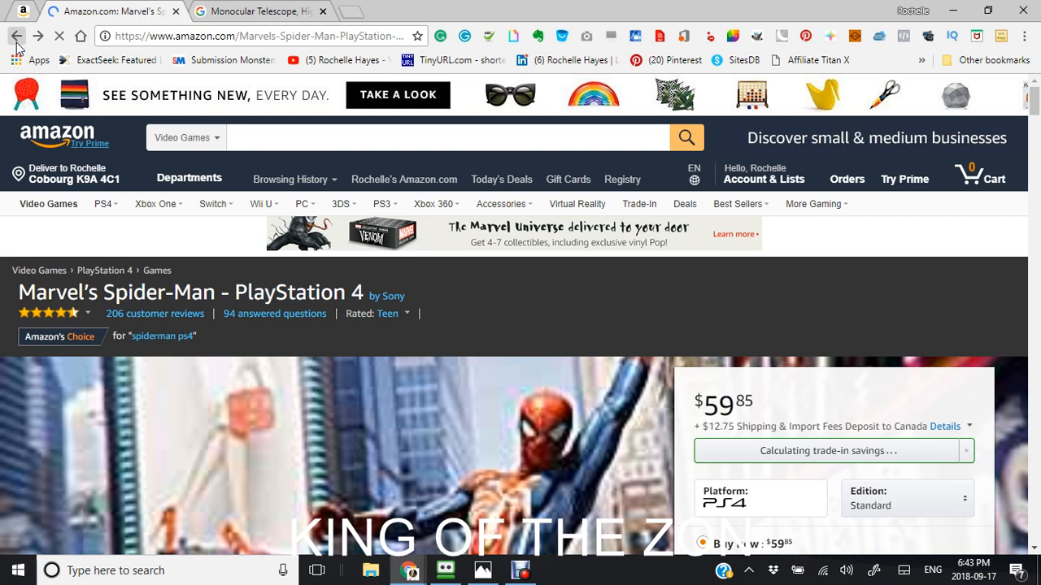
pyautogui.moveTo(16, 36)
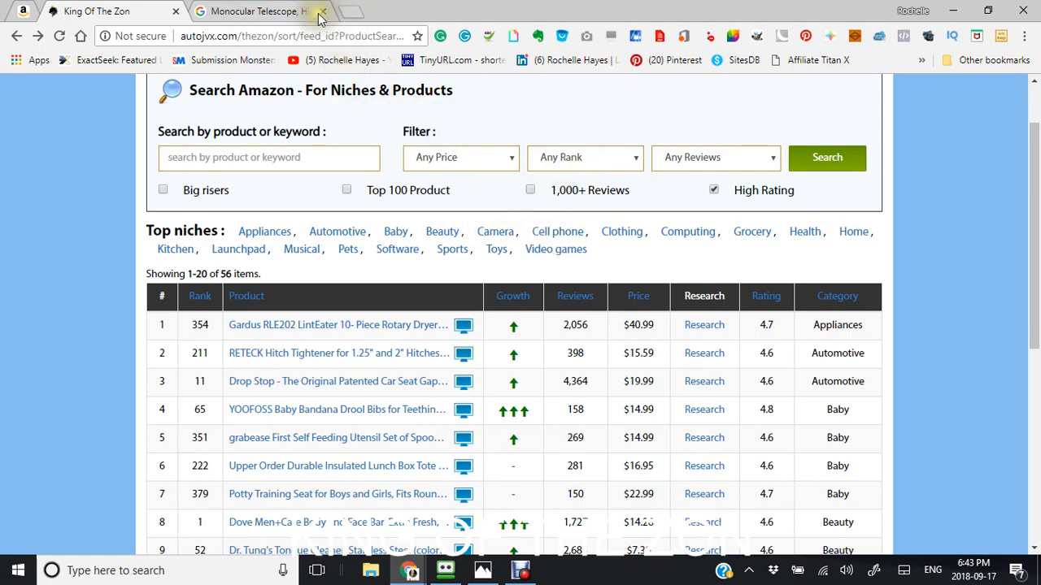
pyautogui.moveTo(252, 12)
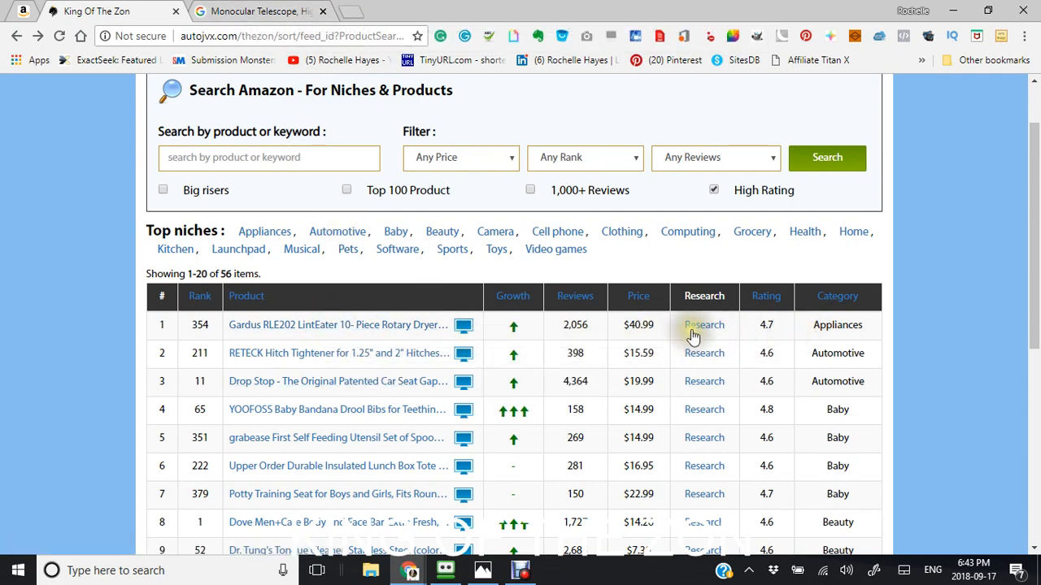
pyautogui.moveTo(453, 308)
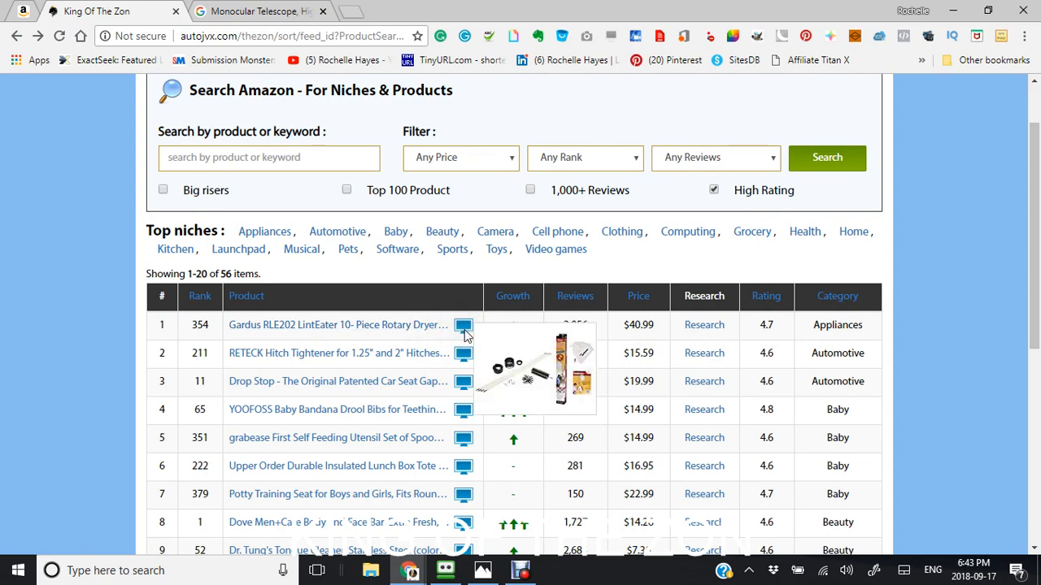
# - Scroll through the 56-item high-rated results table ordered by category
pyautogui.scroll(-3)
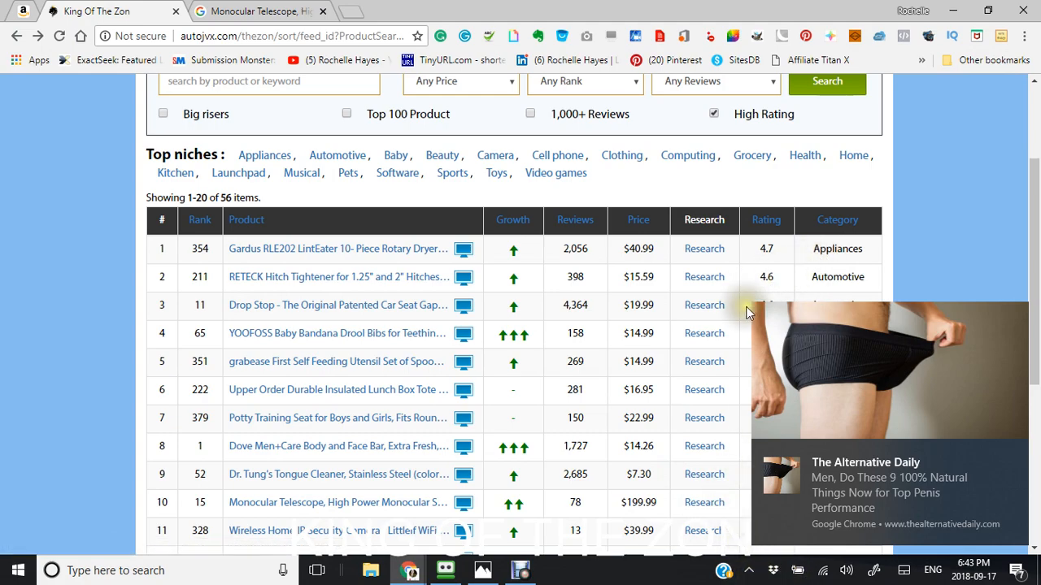
pyautogui.moveTo(984, 133)
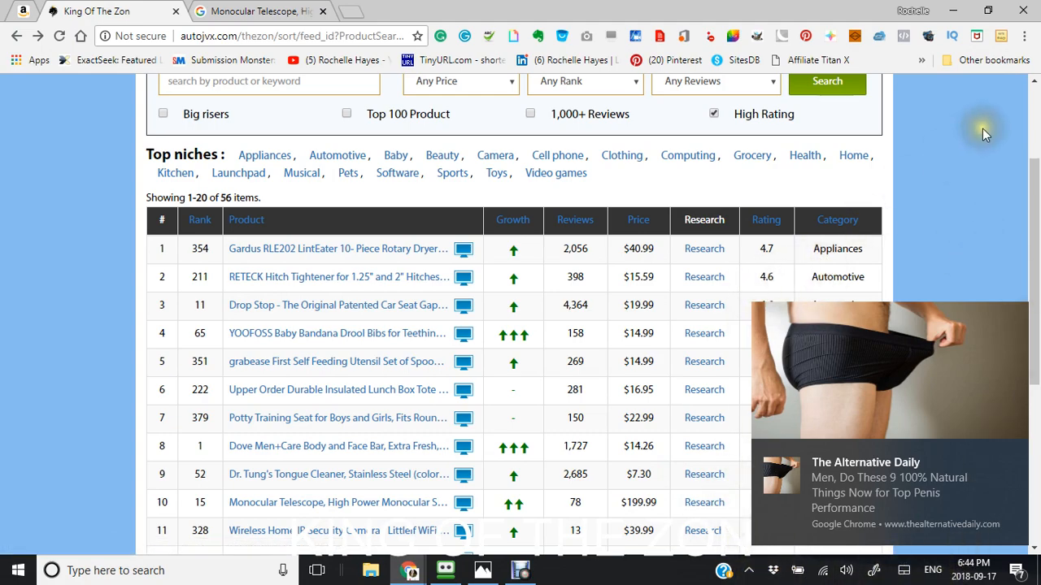
pyautogui.moveTo(940, 192)
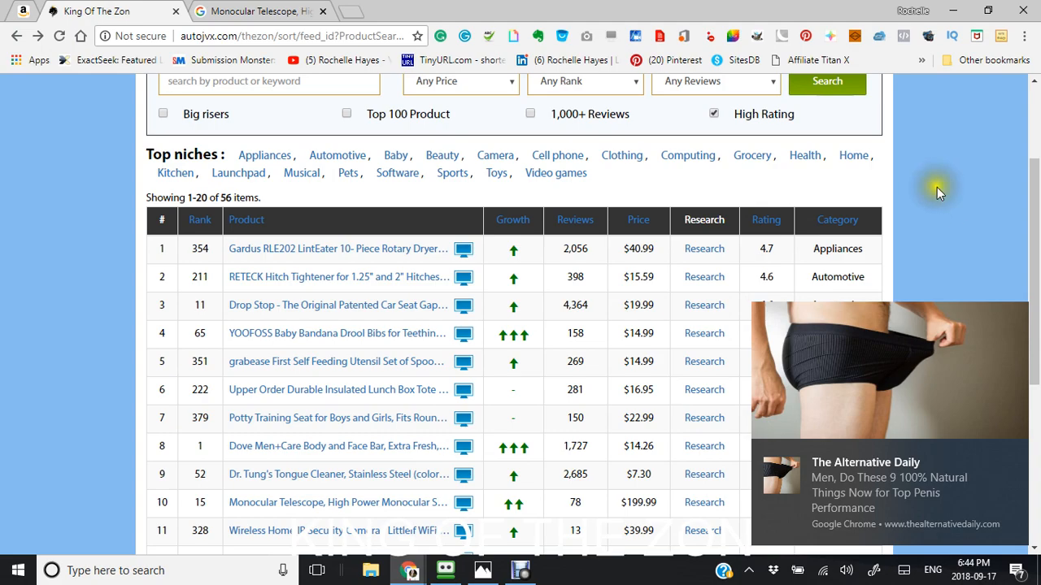
pyautogui.moveTo(42, 105)
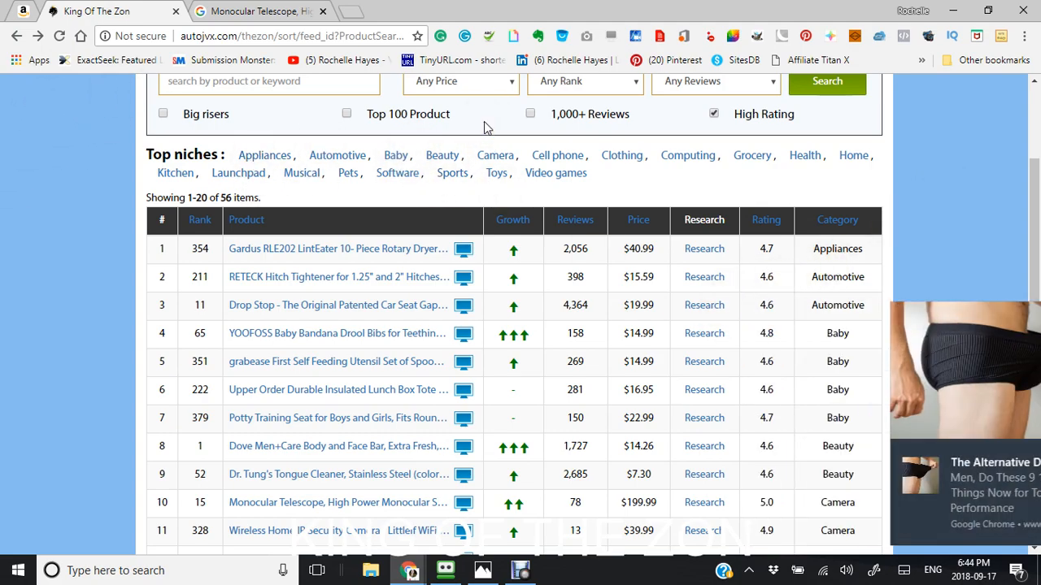
pyautogui.scroll(-3)
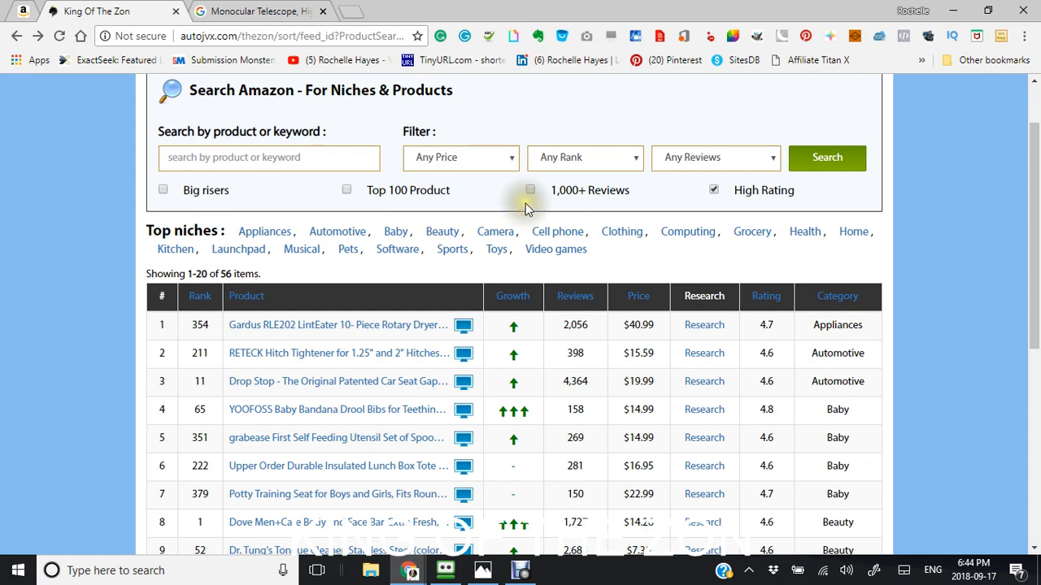
# - Enter 'baby' as the search keyword
pyautogui.click(530, 189)
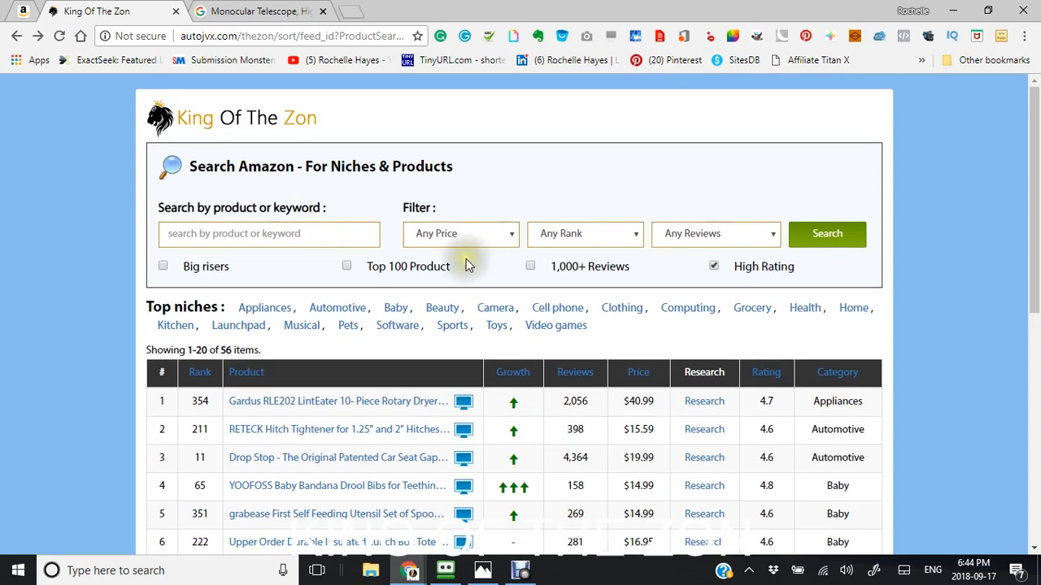
pyautogui.scroll(-3)
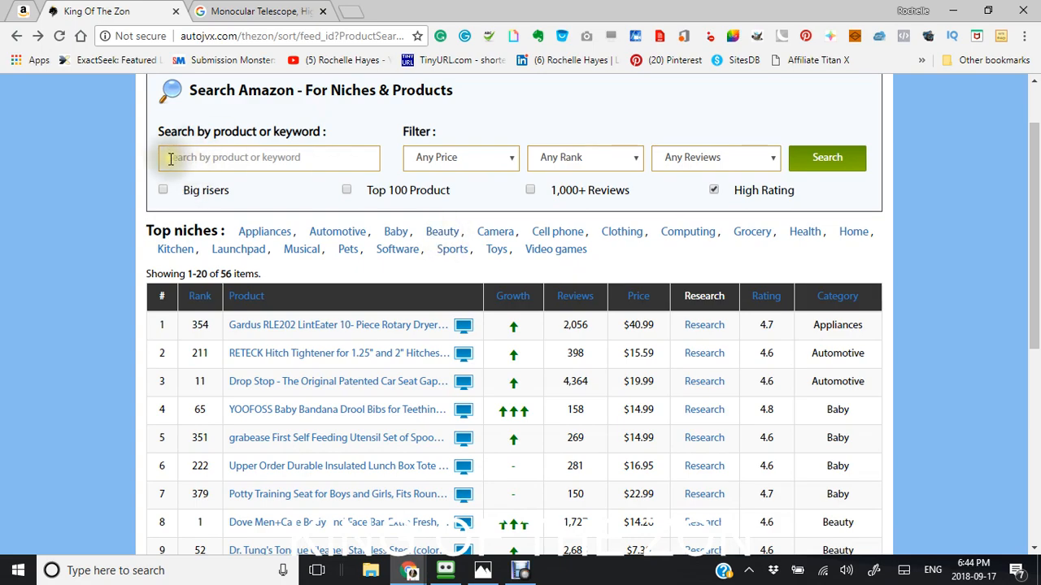
pyautogui.click(268, 156)
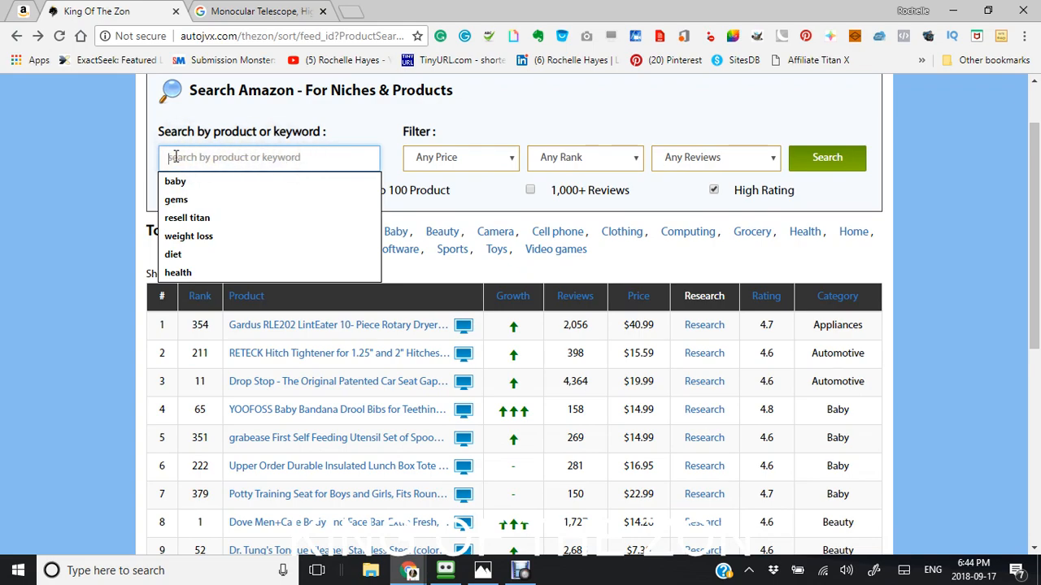
pyautogui.write('B')
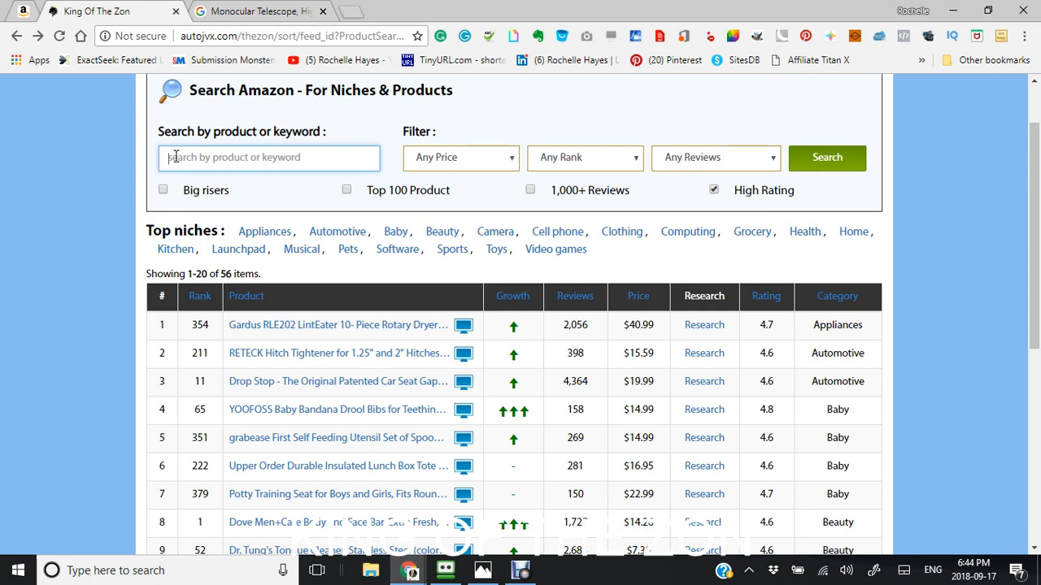
pyautogui.write('baby')
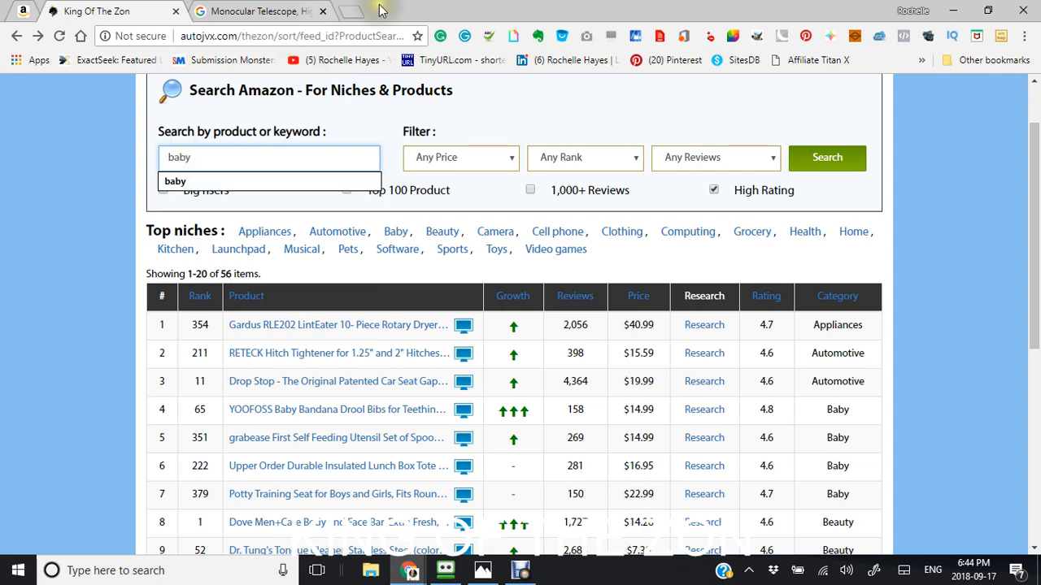
# - Search with Over $20 and rank Less Than 250, High Rating off, returning 2 products
pyautogui.click(460, 156)
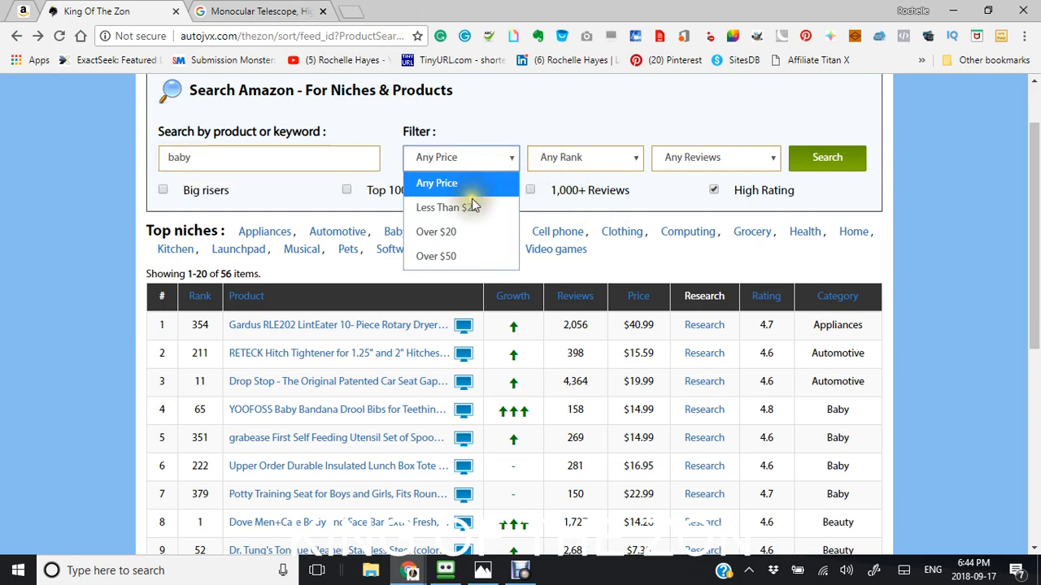
pyautogui.click(436, 231)
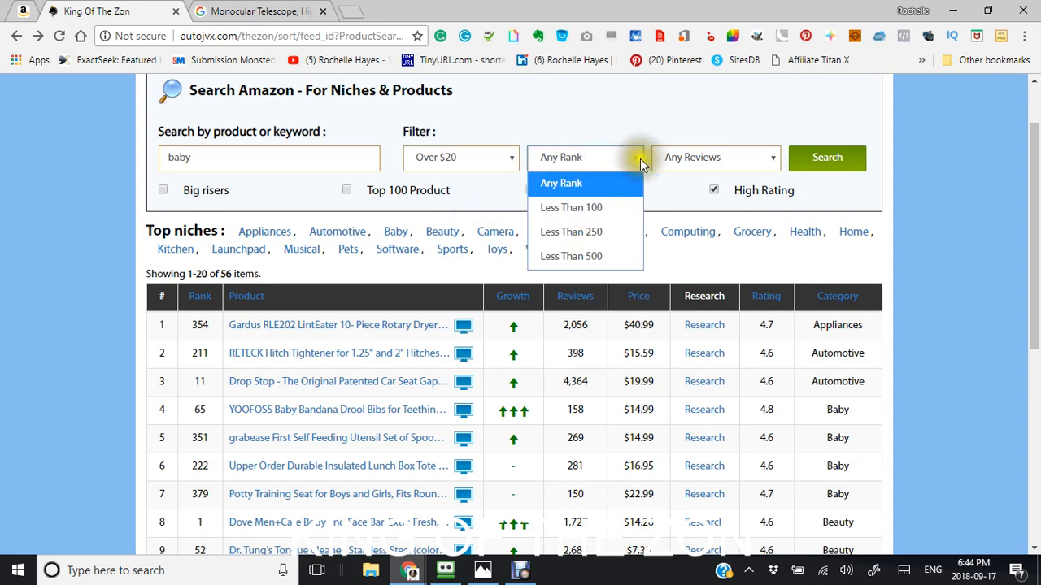
pyautogui.moveTo(570, 208)
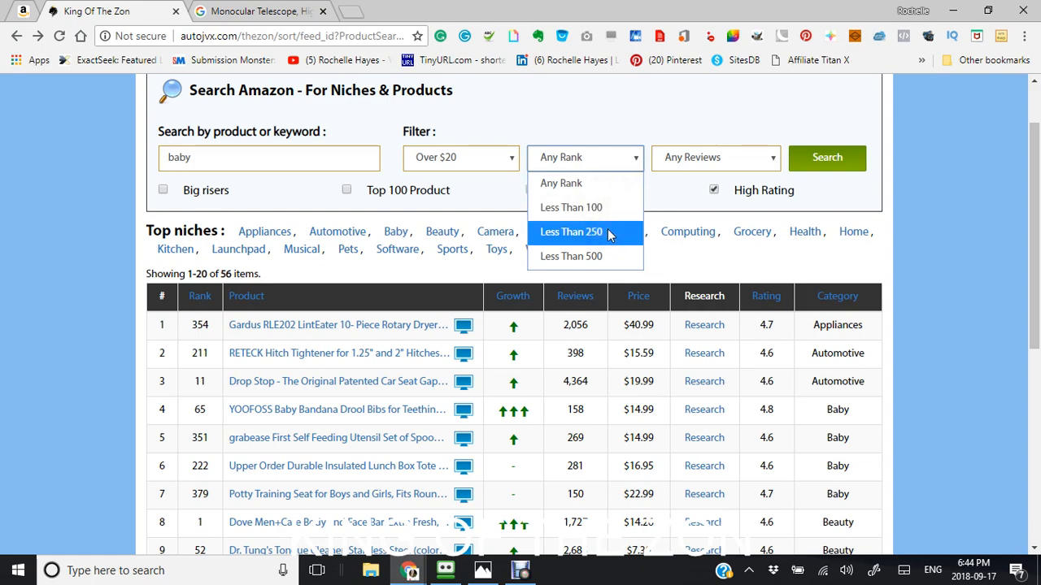
pyautogui.click(571, 231)
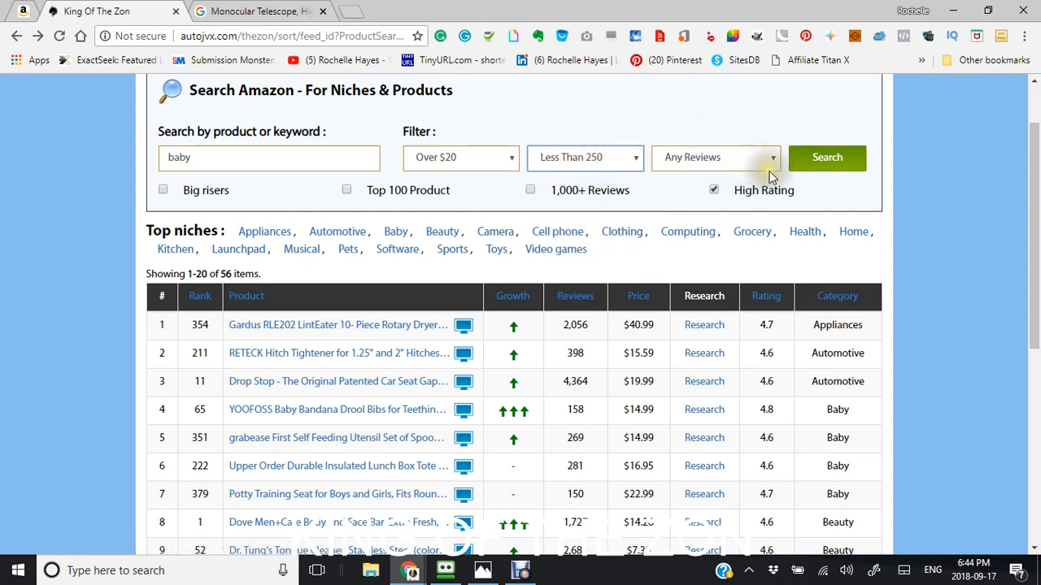
pyautogui.click(826, 156)
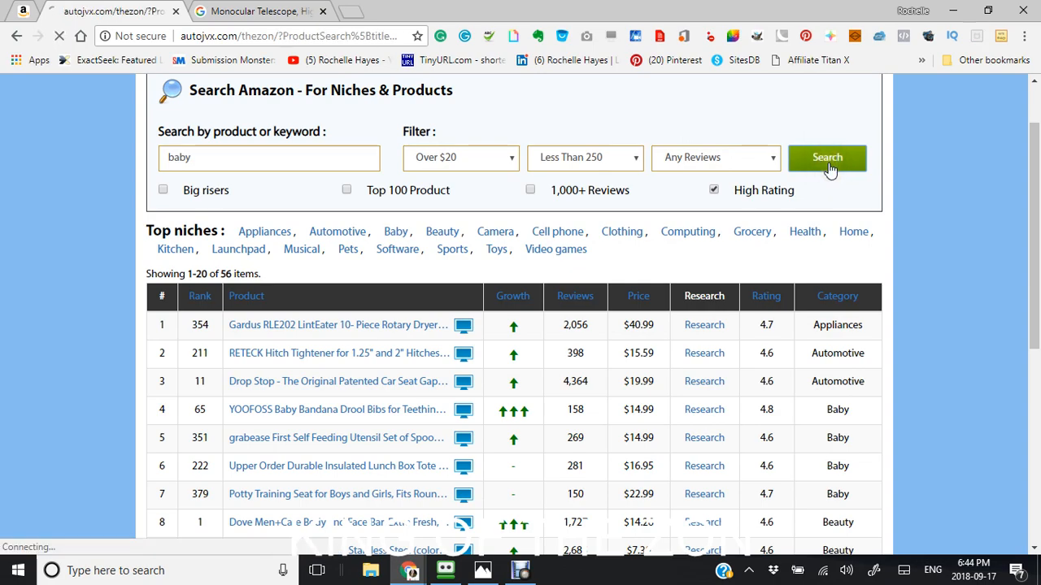
pyautogui.click(826, 156)
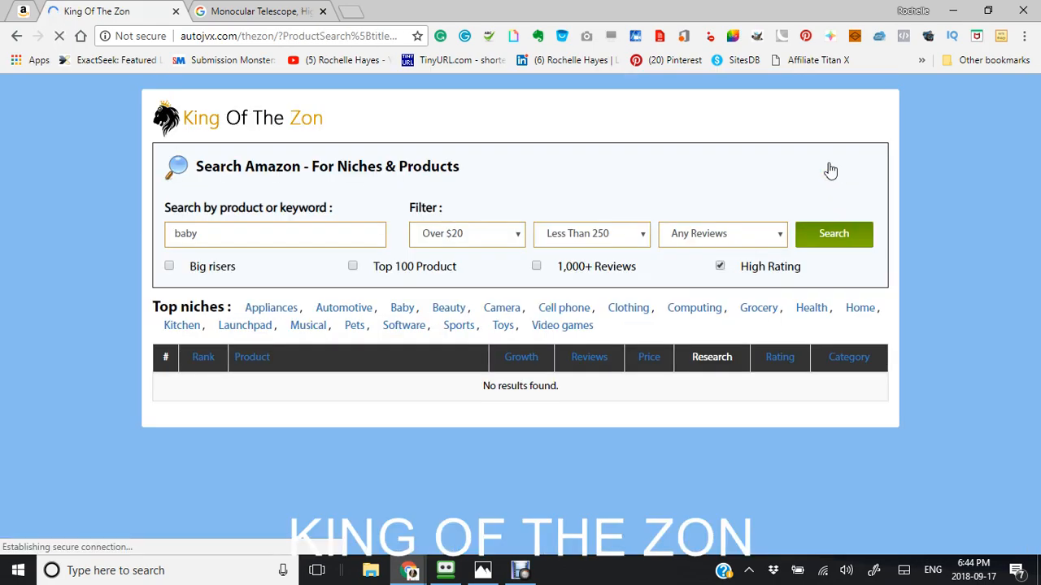
pyautogui.moveTo(698, 274)
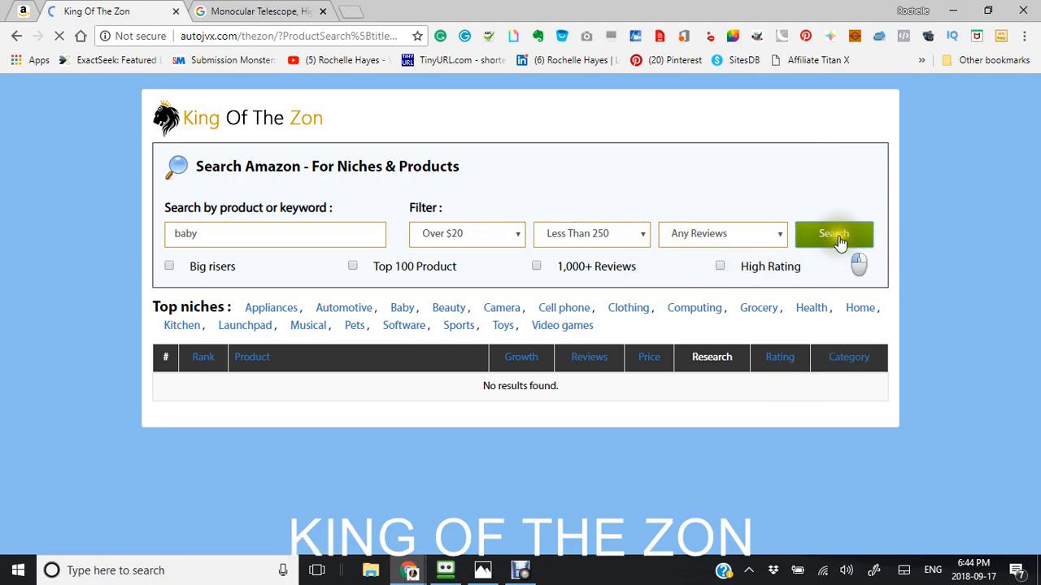
pyautogui.click(832, 234)
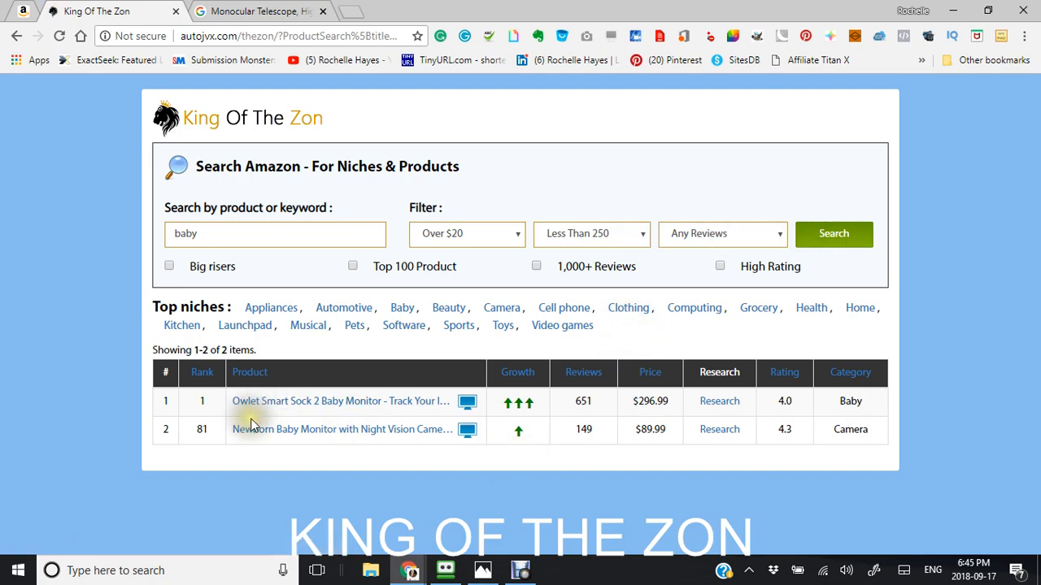
pyautogui.moveTo(467, 400)
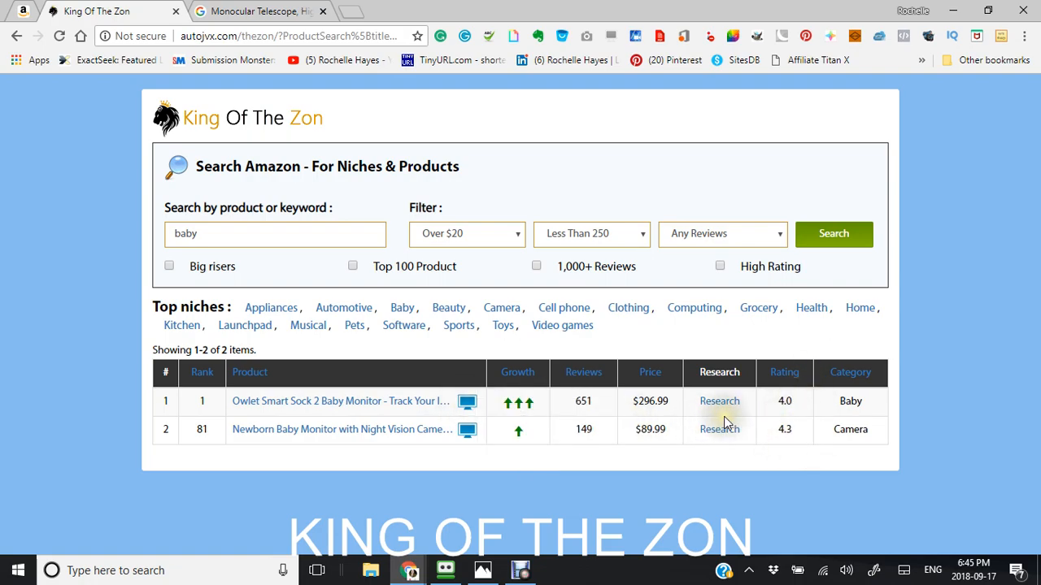
pyautogui.moveTo(466, 400)
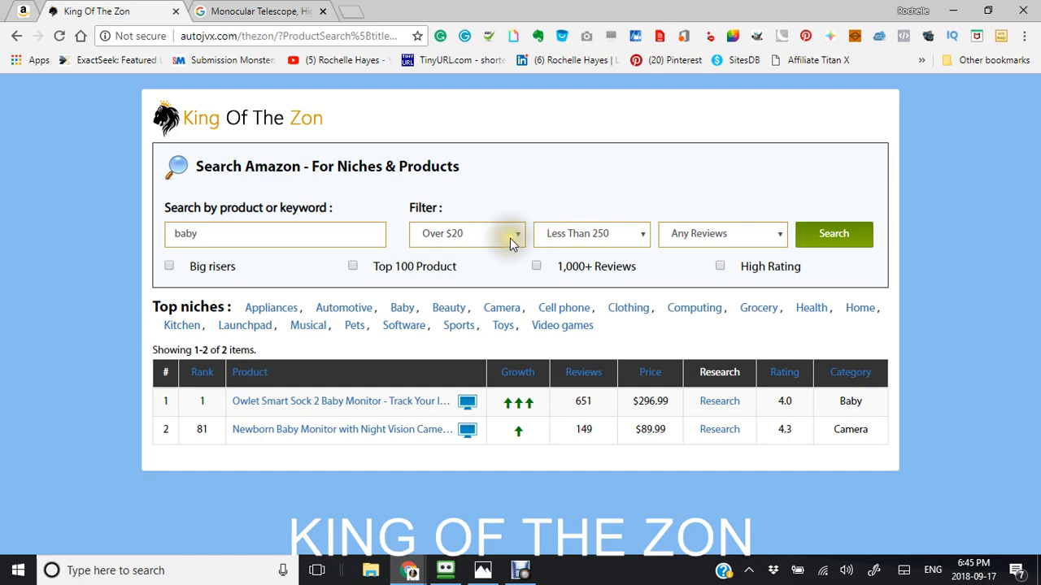
# - Reset to Any Price, Any Rank, no keyword, Top 100 Product only; search returns 69 items
pyautogui.click(467, 234)
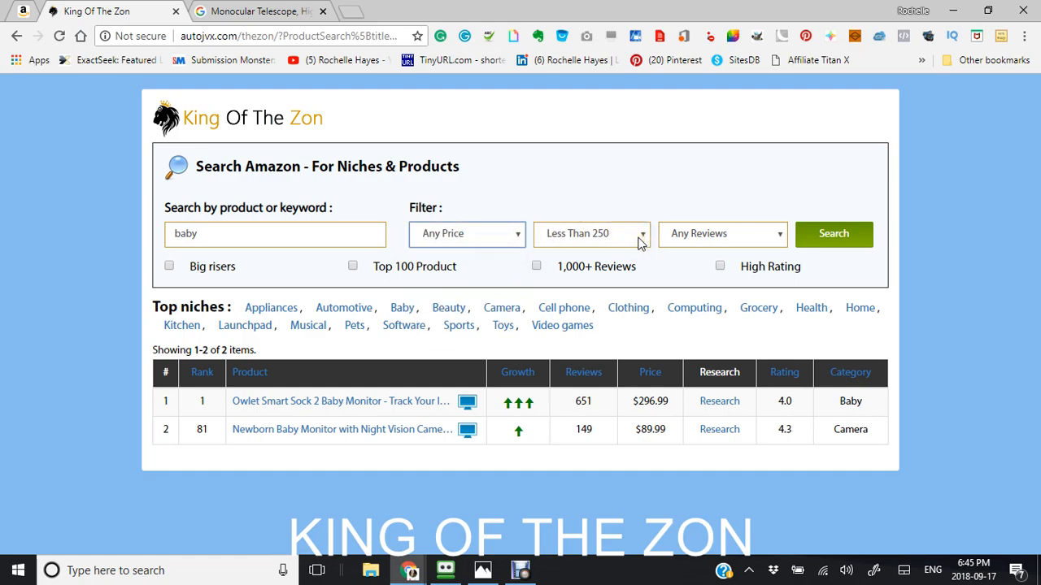
pyautogui.click(592, 235)
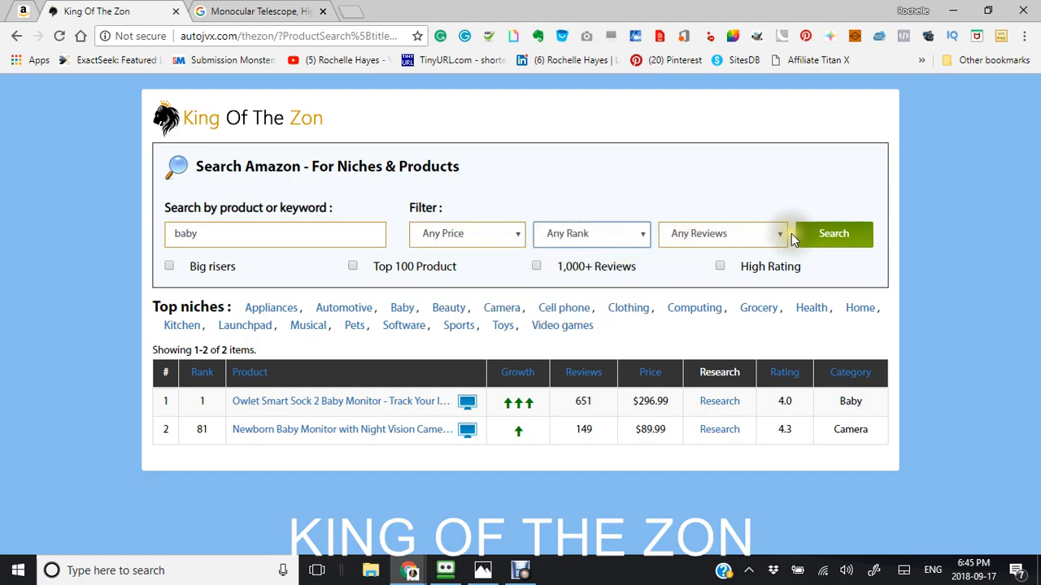
pyautogui.click(275, 234)
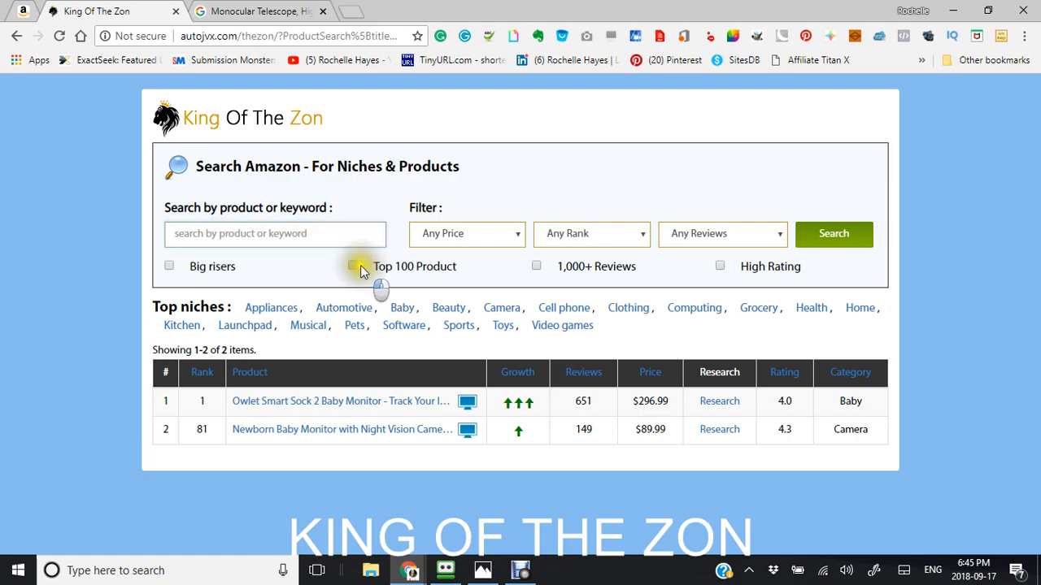
pyautogui.click(351, 266)
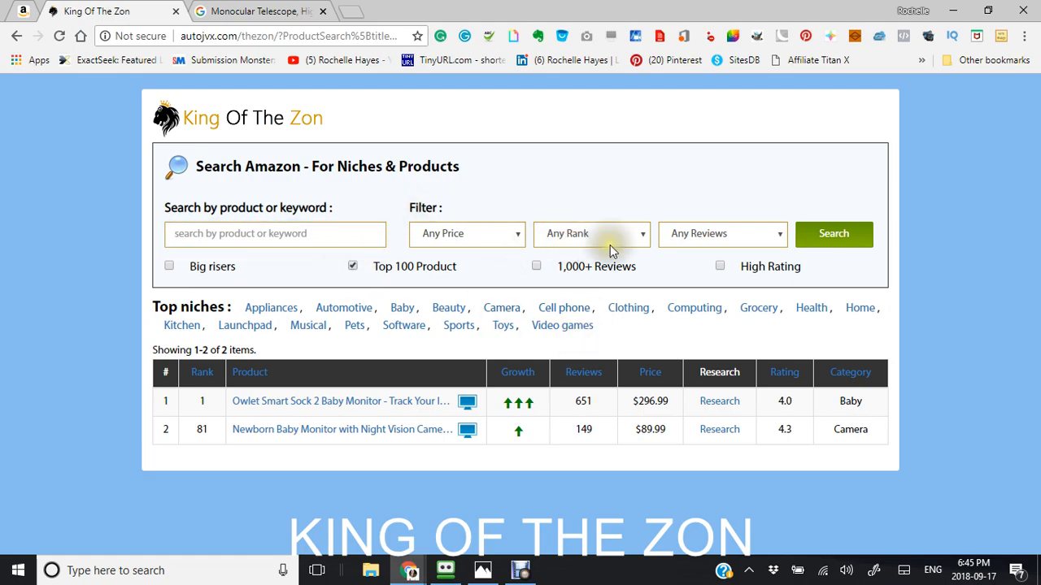
pyautogui.click(833, 234)
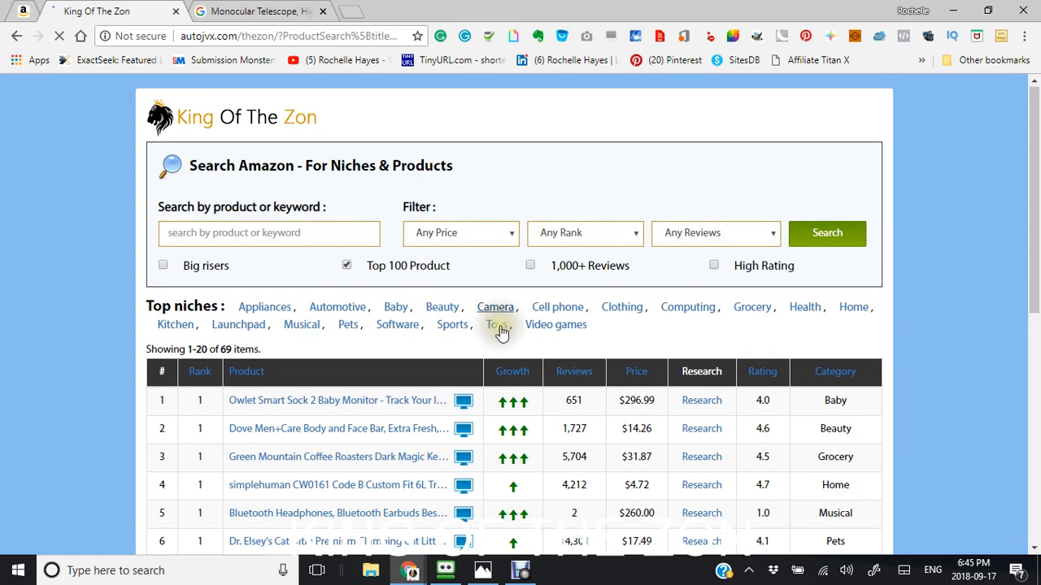
pyautogui.scroll(-3)
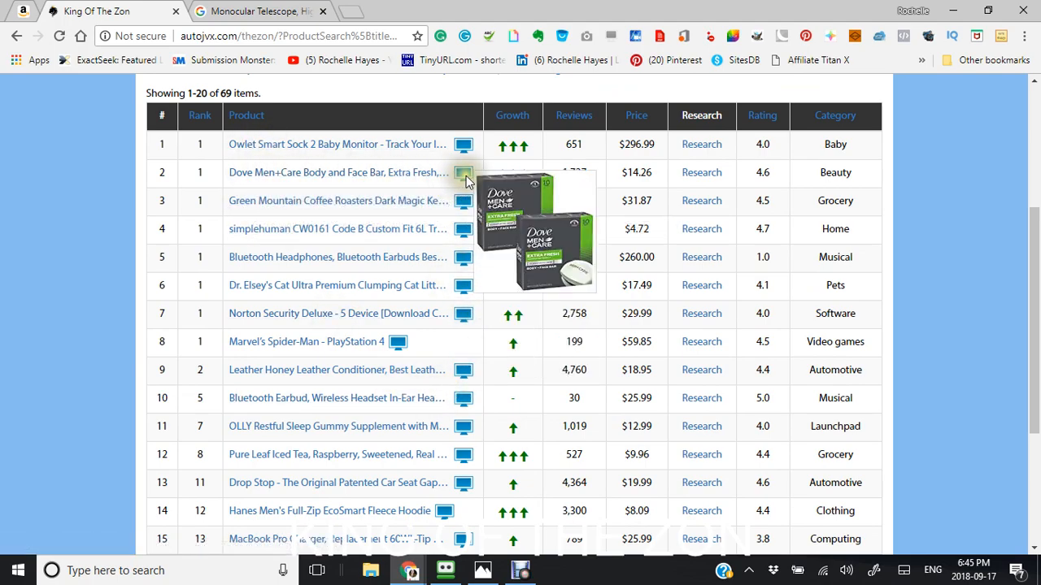
pyautogui.moveTo(463, 202)
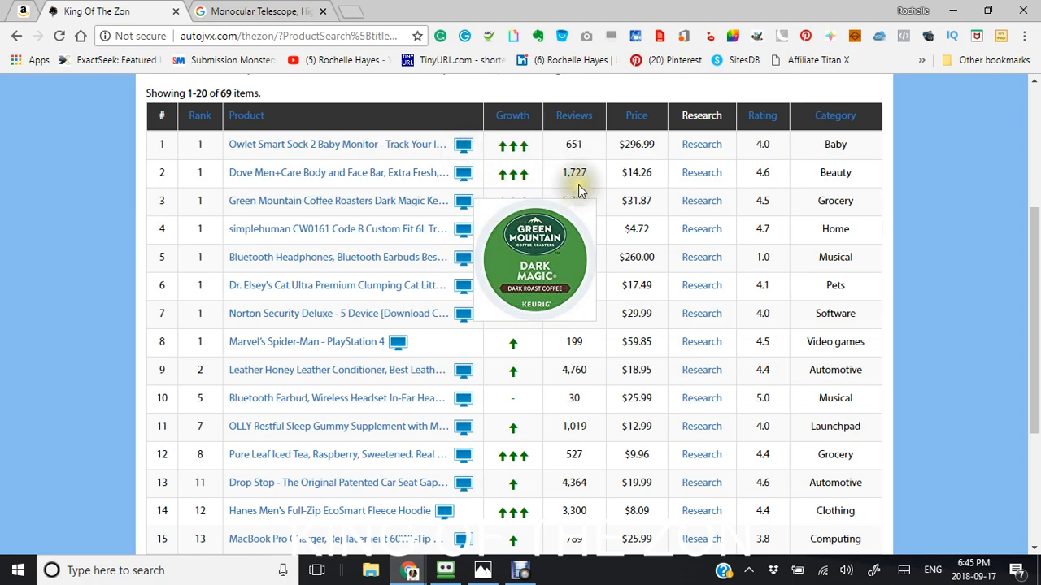
pyautogui.moveTo(982, 257)
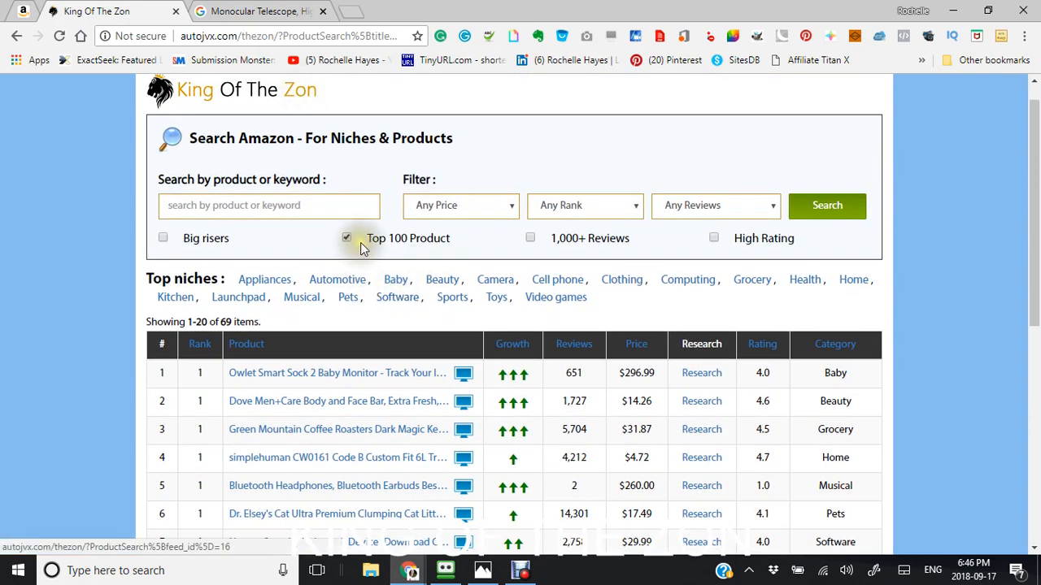
# - Drop the Top 100 Product limit and search with the 1,000+ Reviews filter applied
pyautogui.click(346, 238)
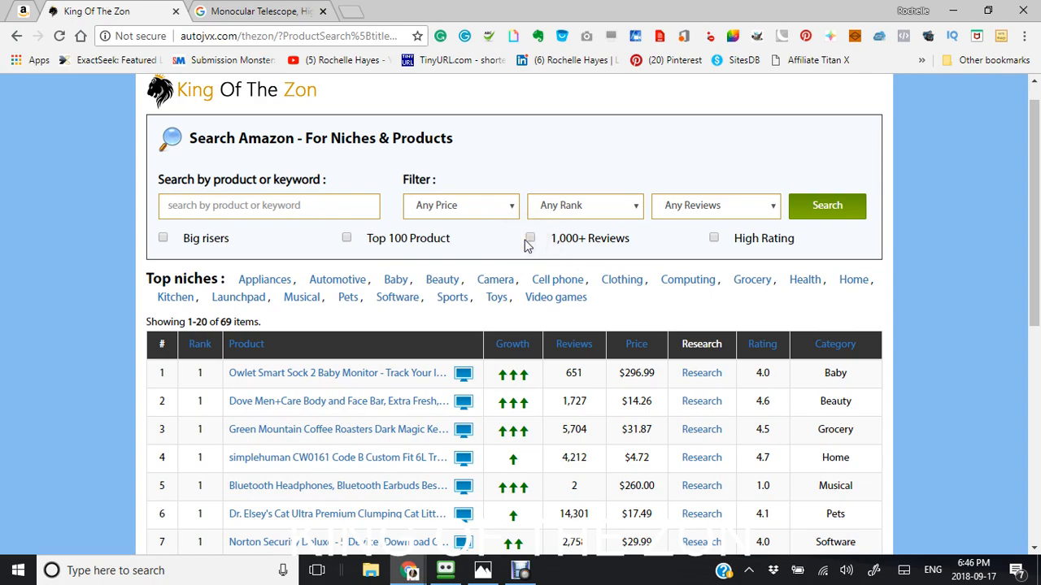
pyautogui.click(530, 237)
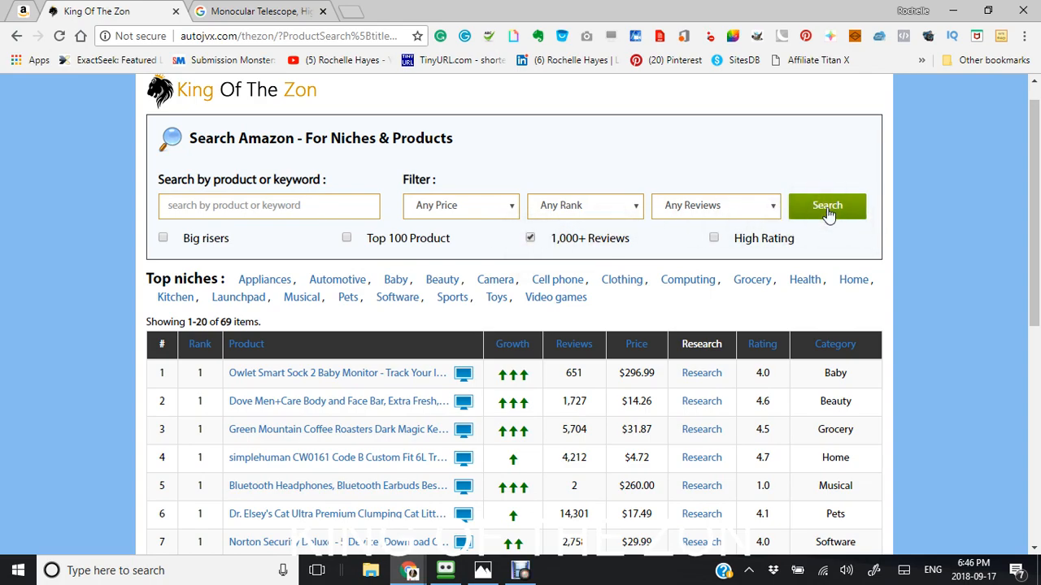
pyautogui.click(826, 205)
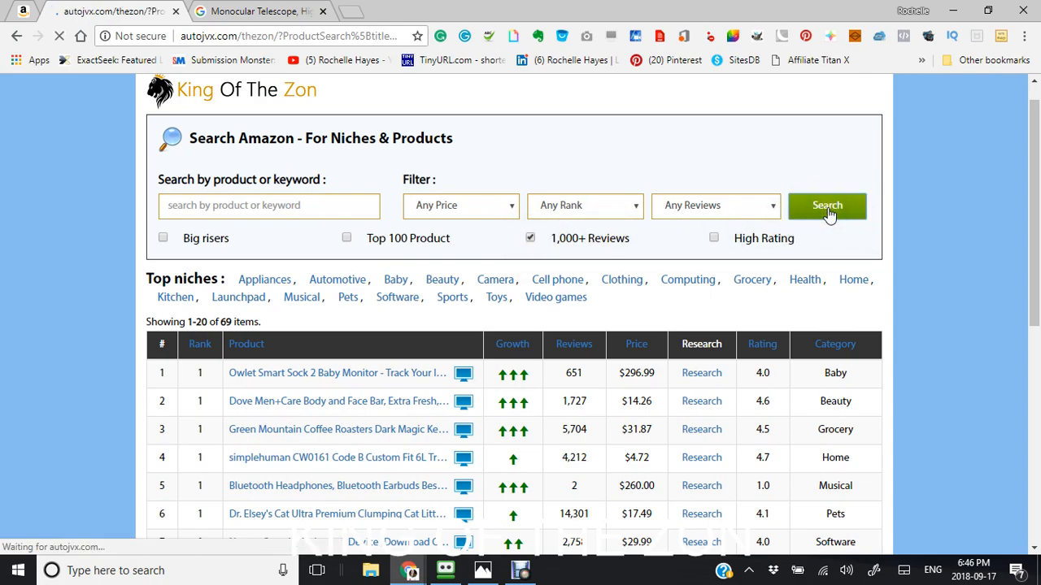
pyautogui.click(826, 204)
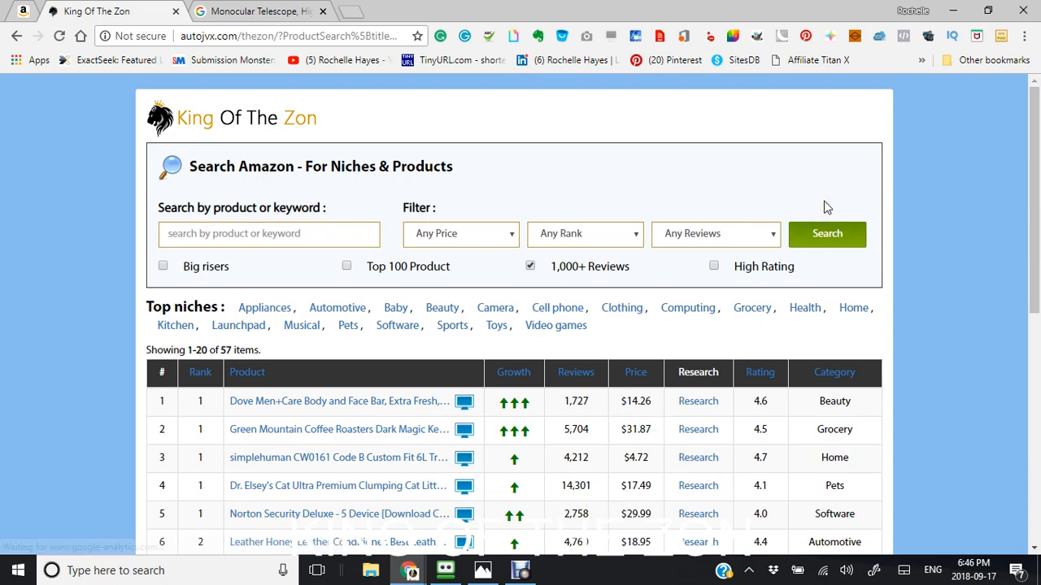
pyautogui.click(826, 234)
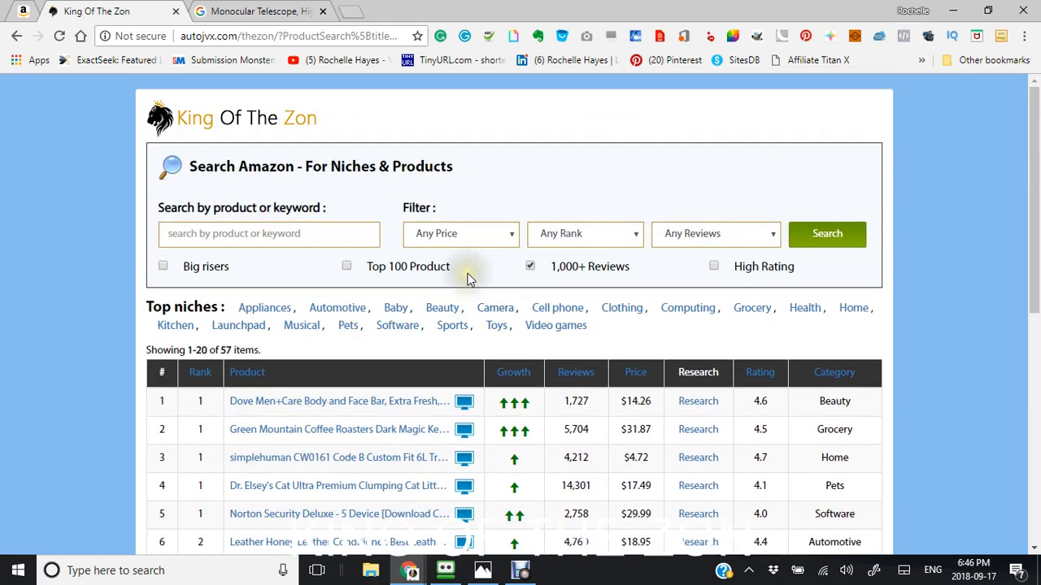
# - Restrict price to Over $20 and search again, leaving 18 products to review
pyautogui.click(460, 234)
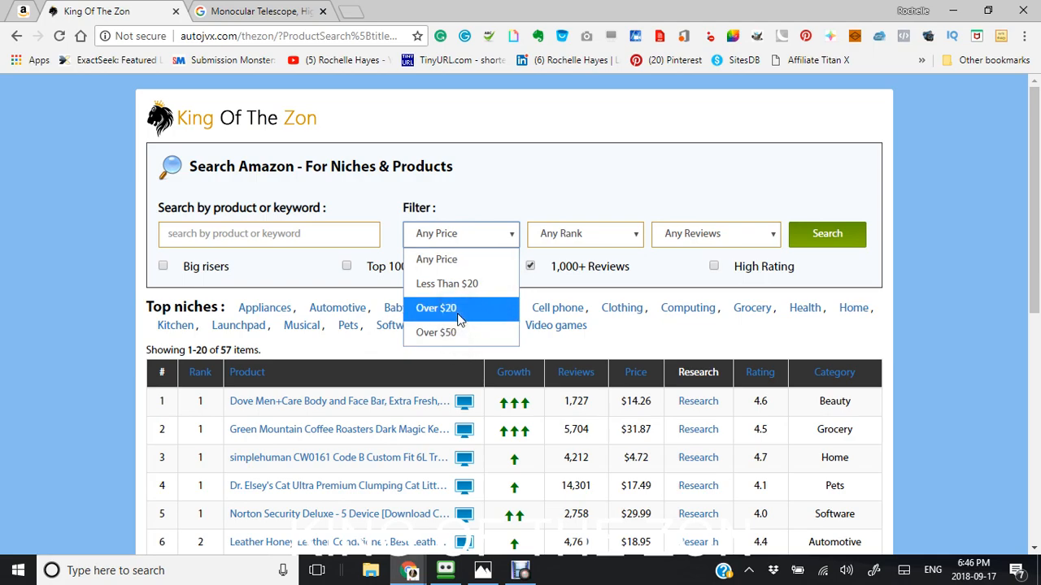
pyautogui.click(436, 307)
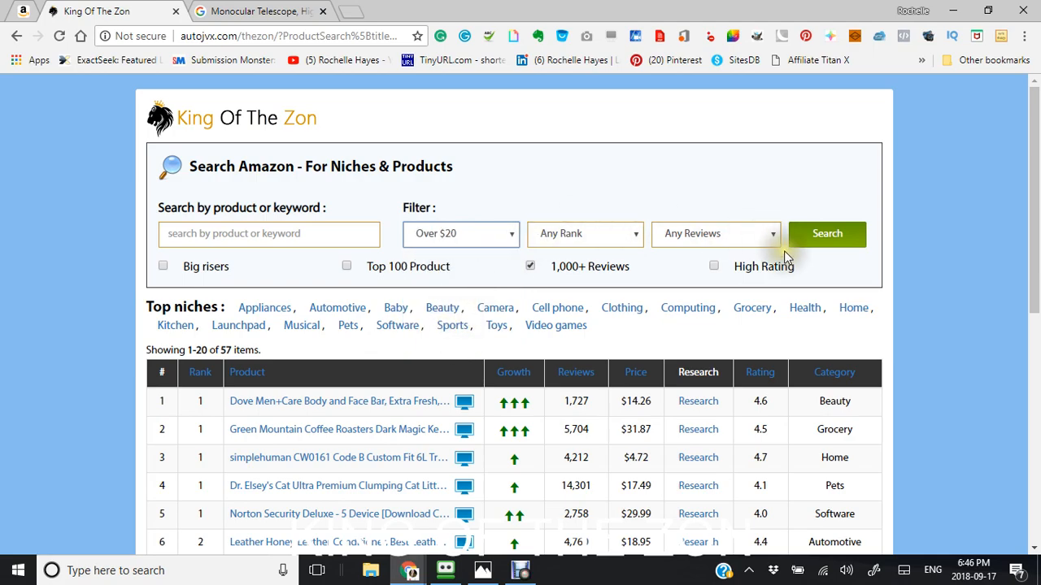
pyautogui.click(826, 234)
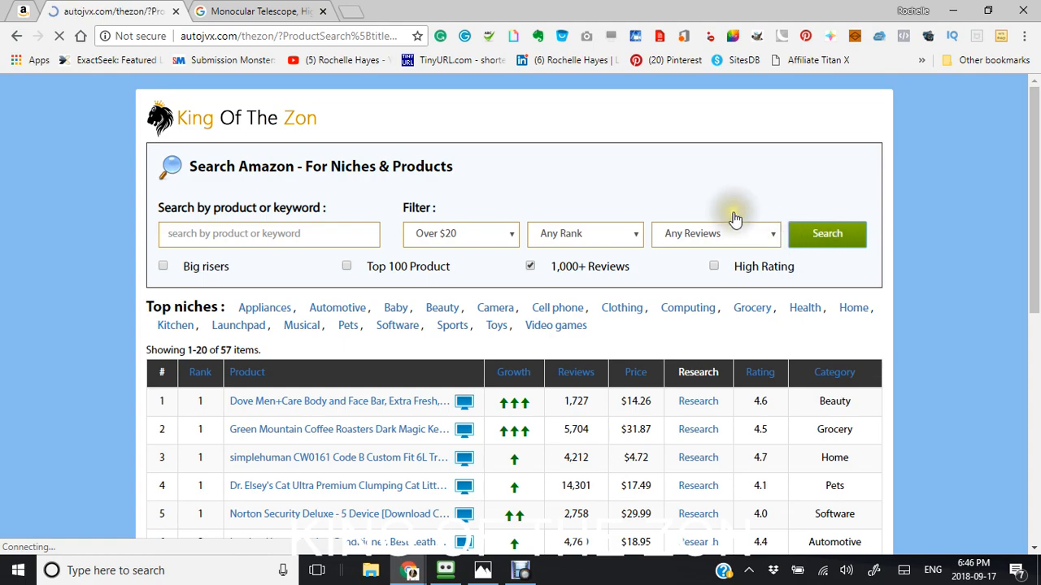
pyautogui.scroll(-3)
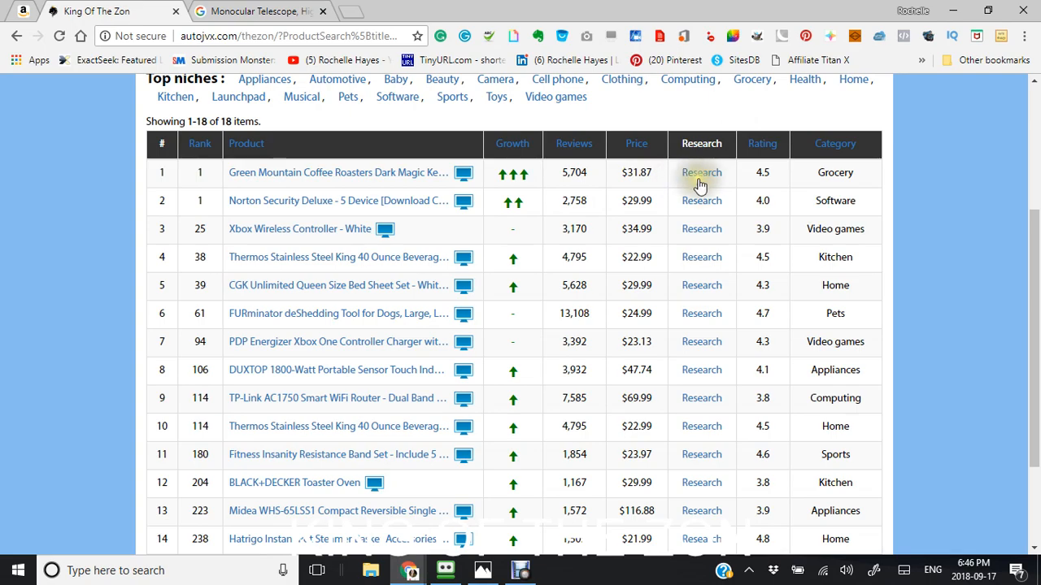
pyautogui.moveTo(349, 169)
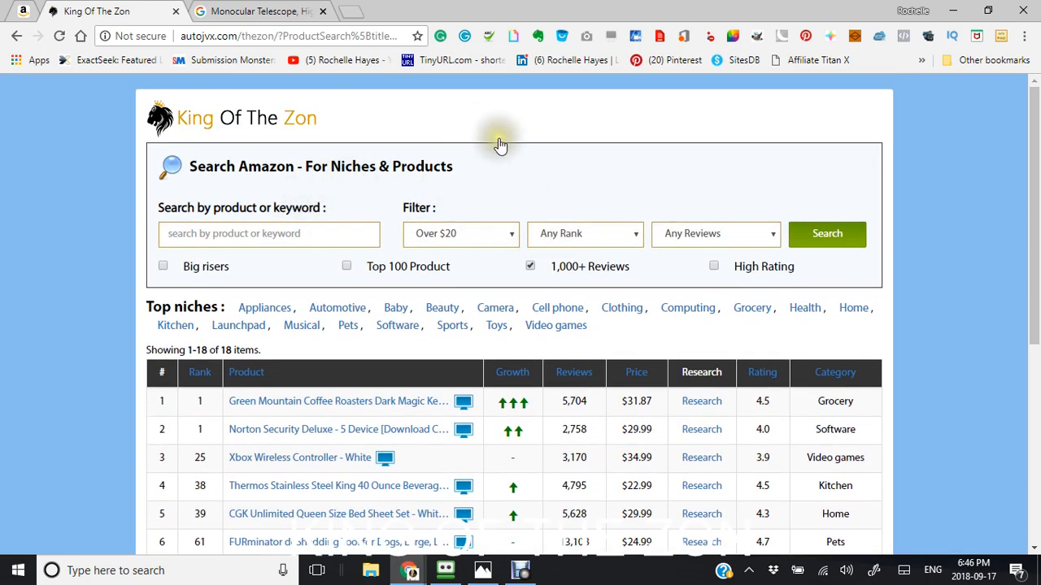
pyautogui.moveTo(468, 133)
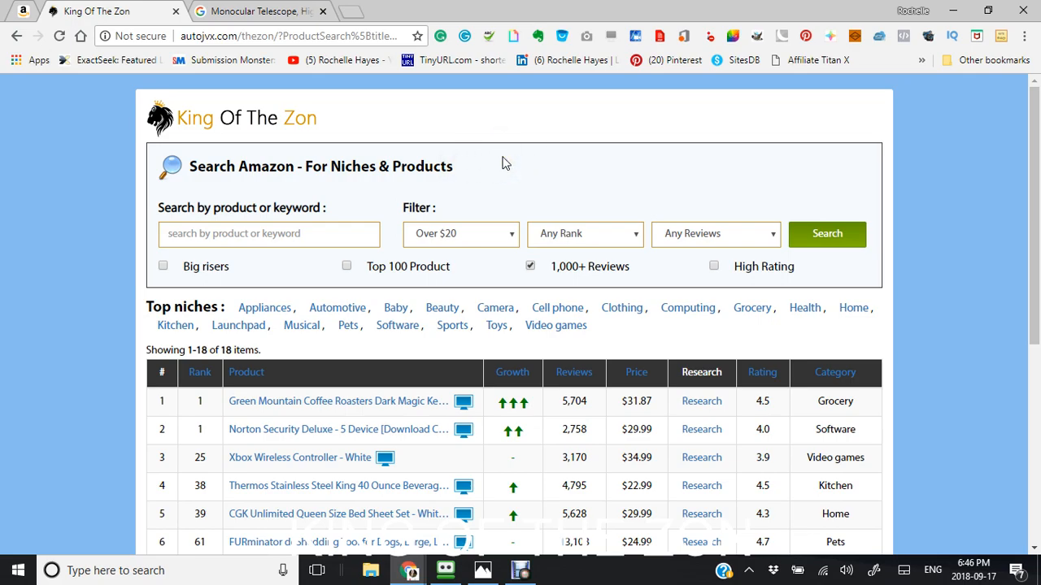
pyautogui.scroll(-3)
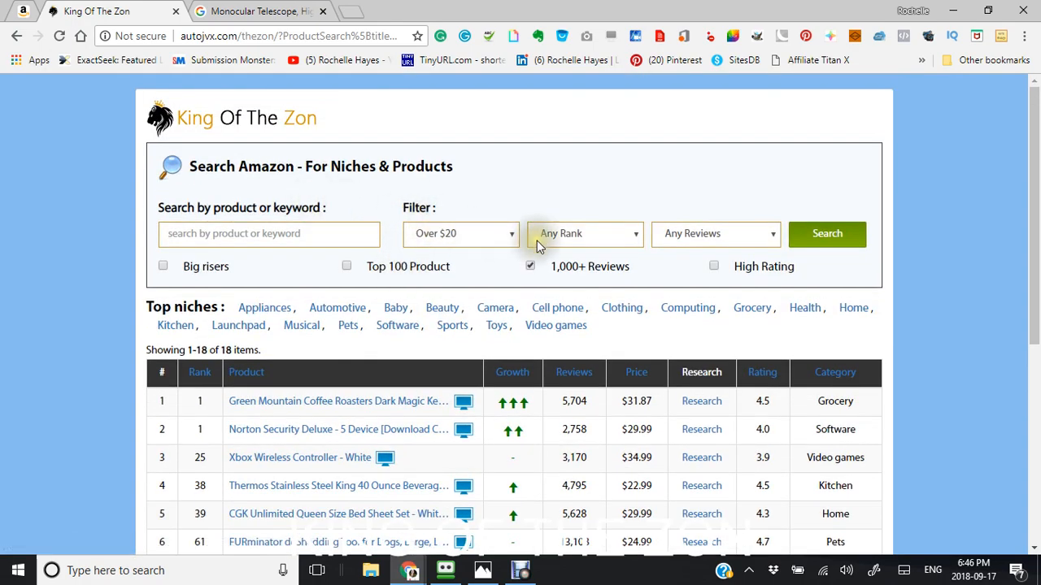
pyautogui.scroll(-3)
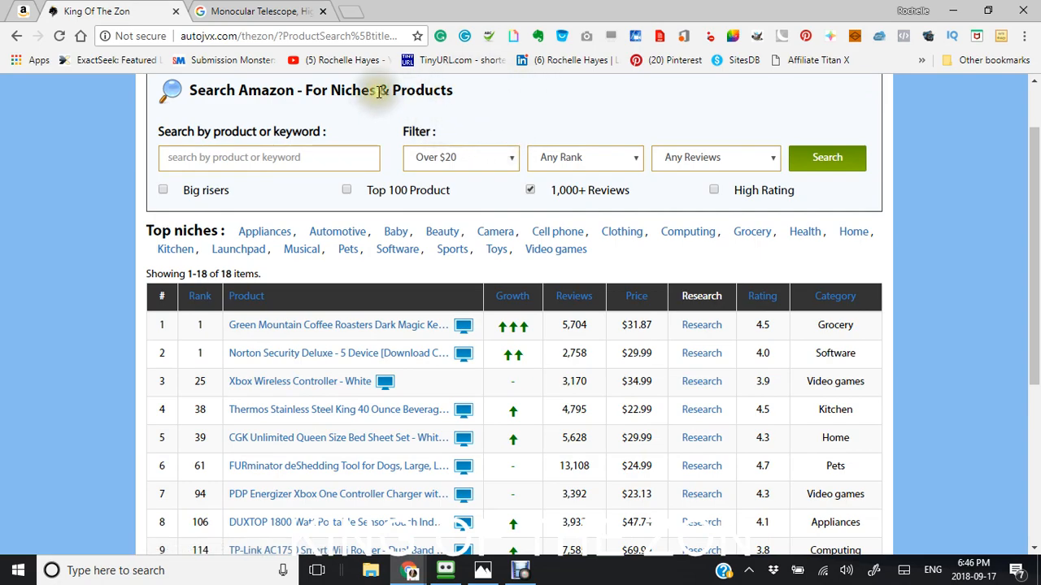
pyautogui.scroll(3)
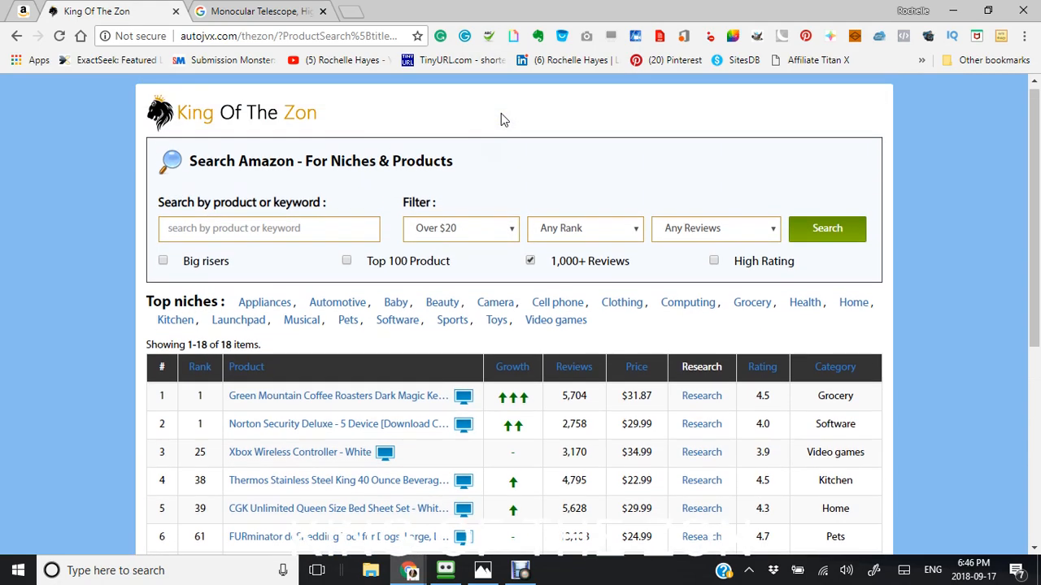
pyautogui.scroll(-3)
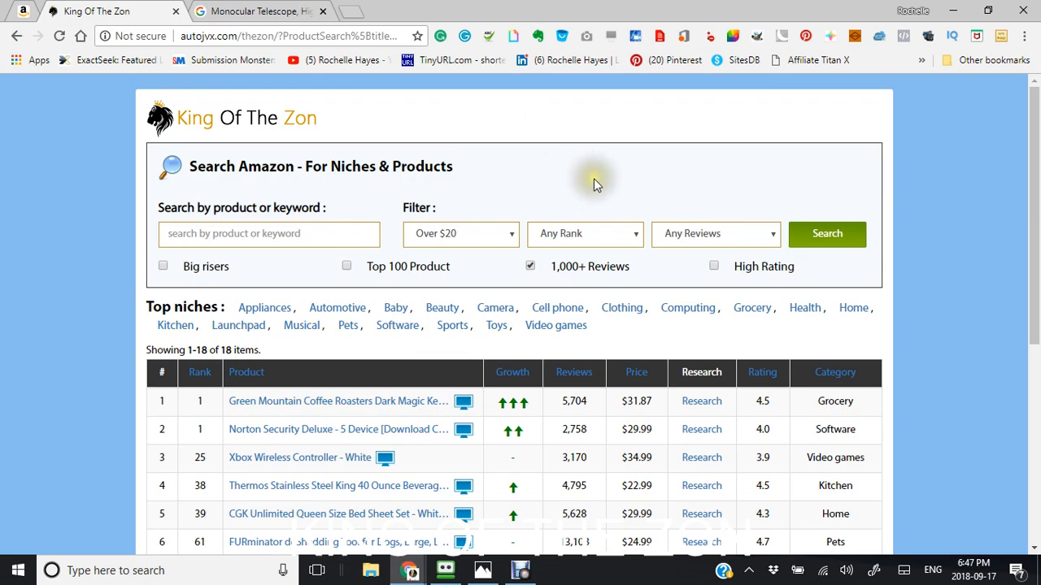
pyautogui.moveTo(523, 147)
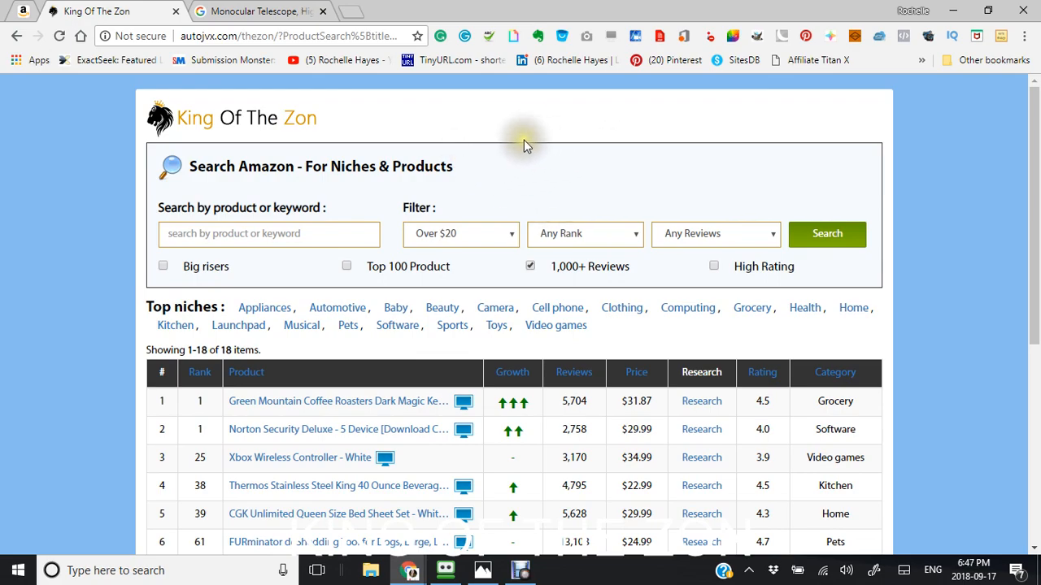
pyautogui.scroll(-3)
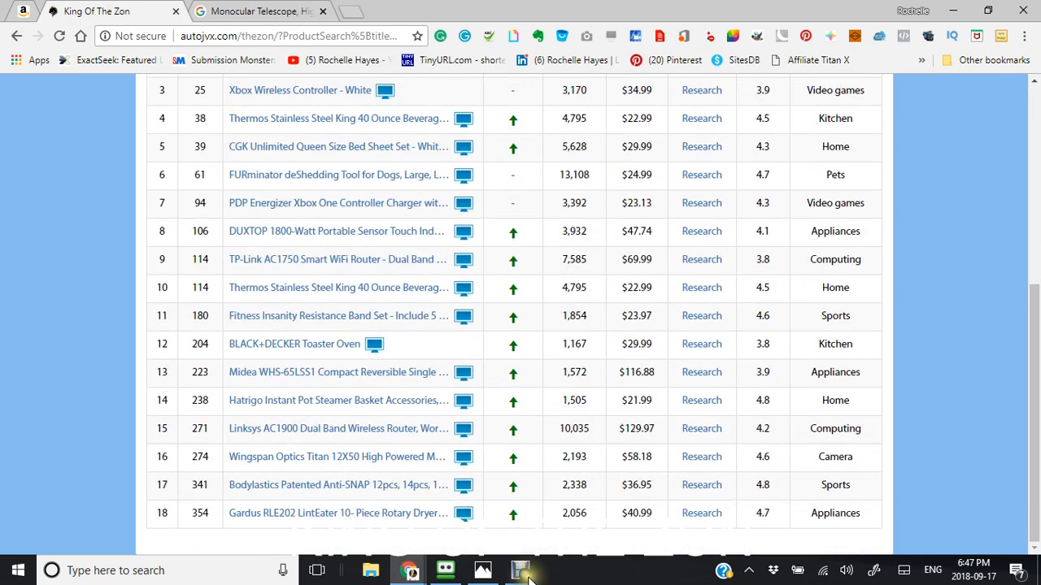